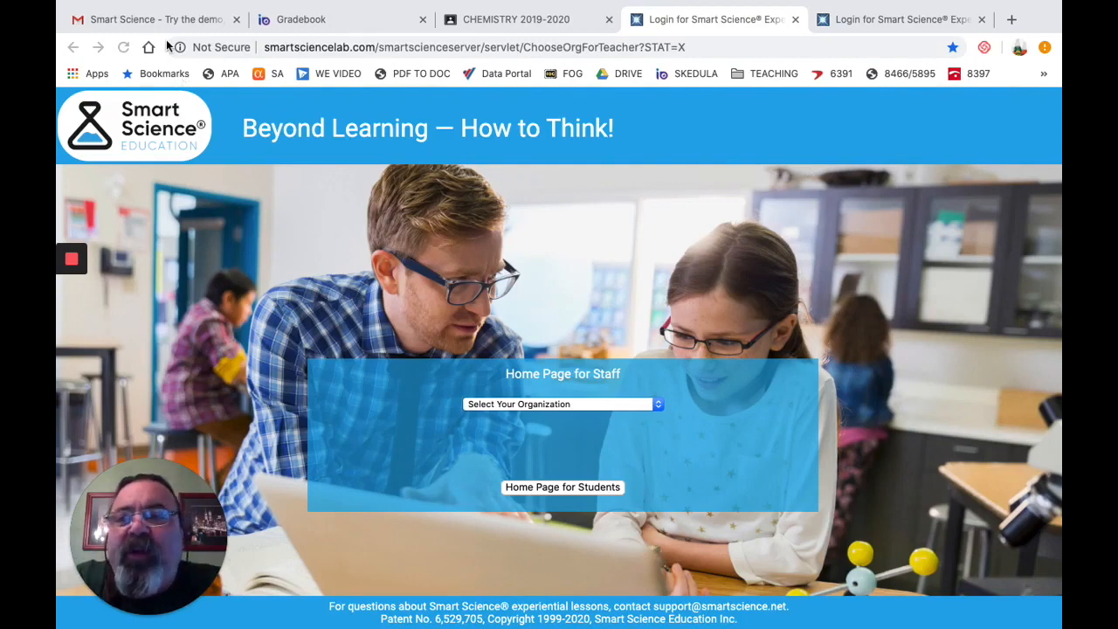
# Read the Smart Science demo email, select the sender address, then switch to the Chemistry class stream.
pyautogui.click(148, 19)
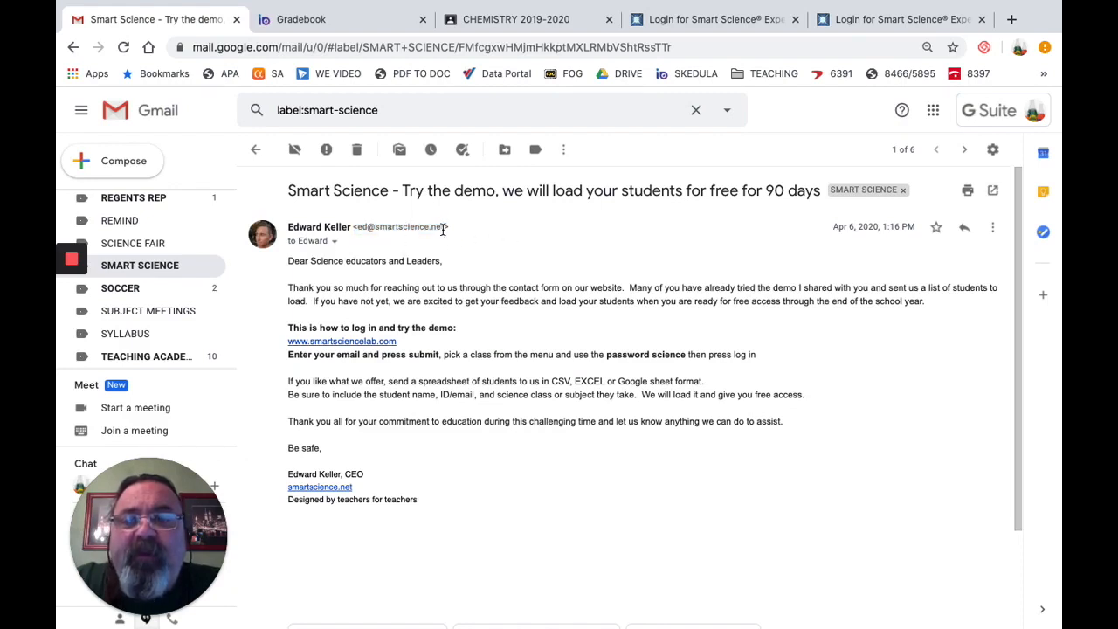
pyautogui.doubleClick(402, 227)
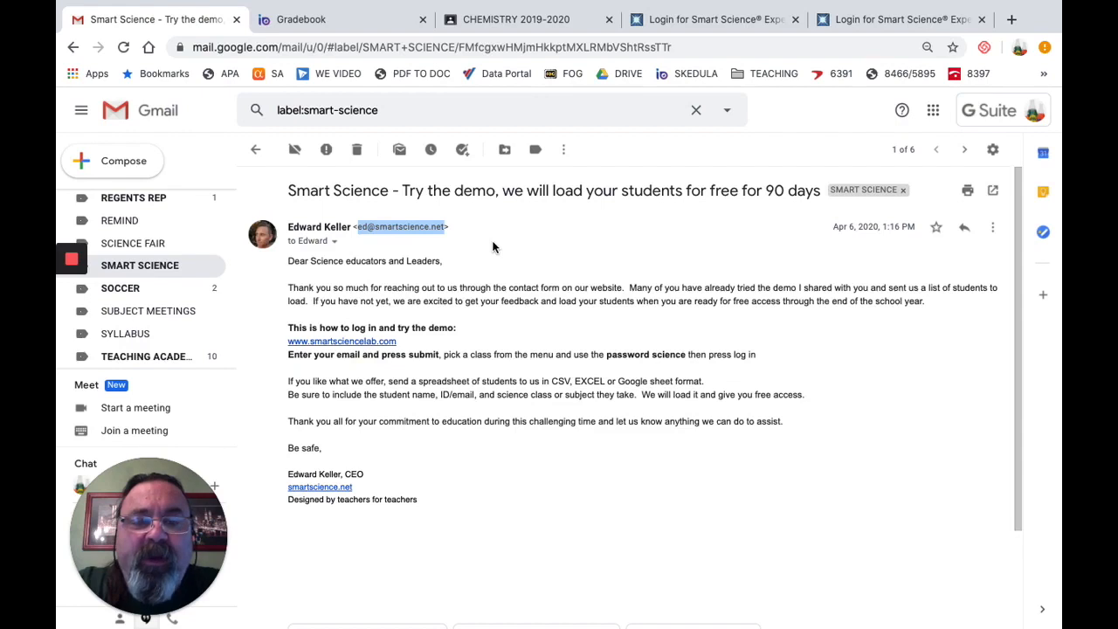
pyautogui.click(533, 19)
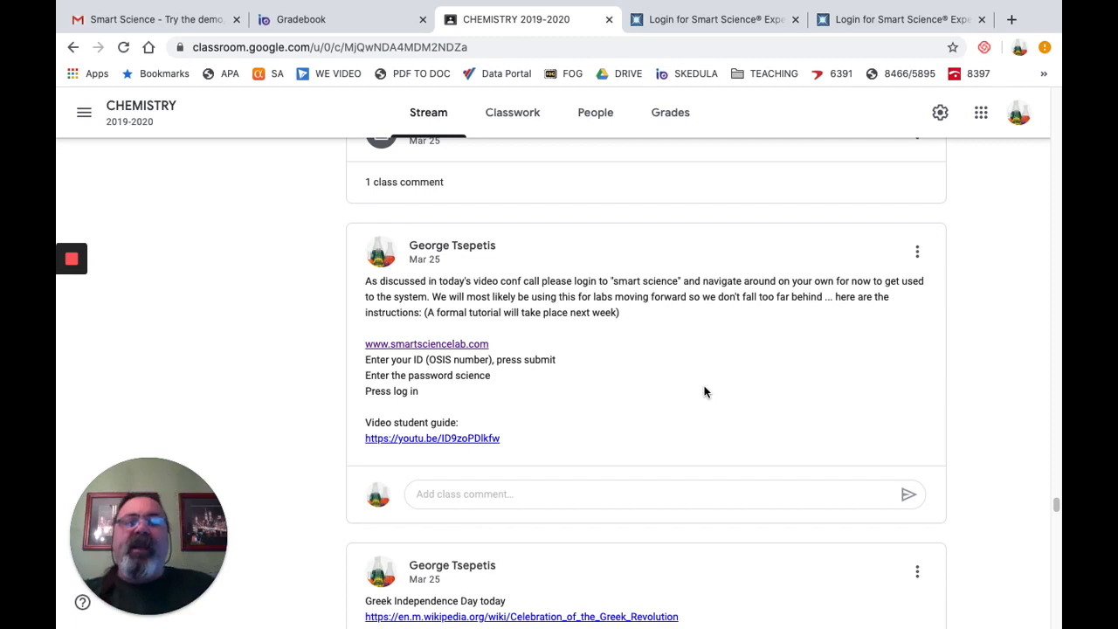
pyautogui.moveTo(716, 391)
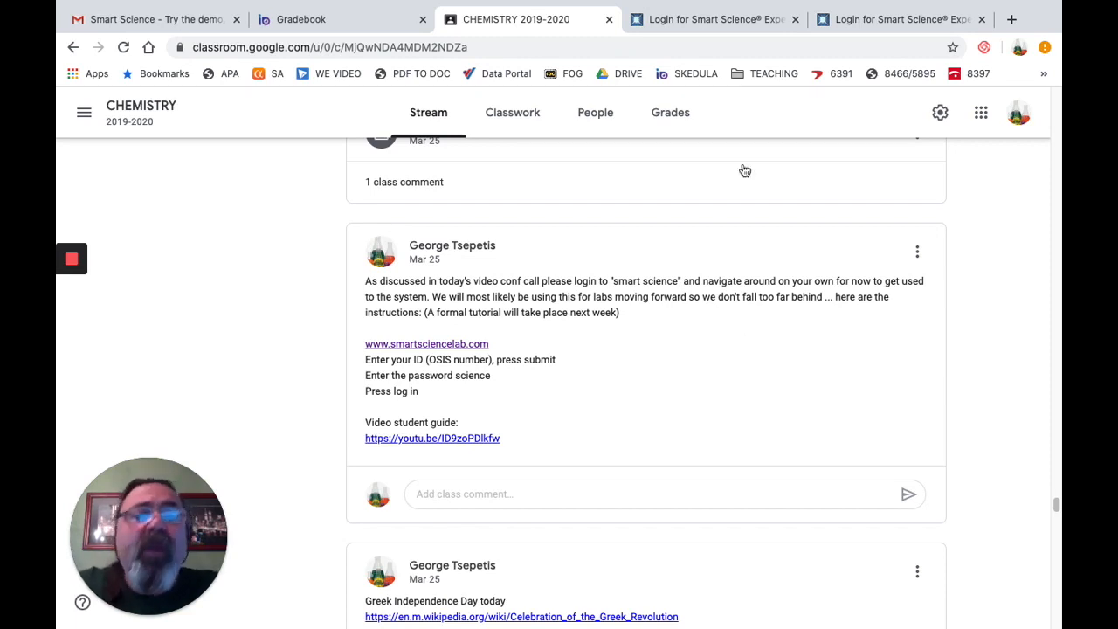
# Log in as staff under New York City Schools, Bronx High School for Law and Community Service.
pyautogui.click(715, 19)
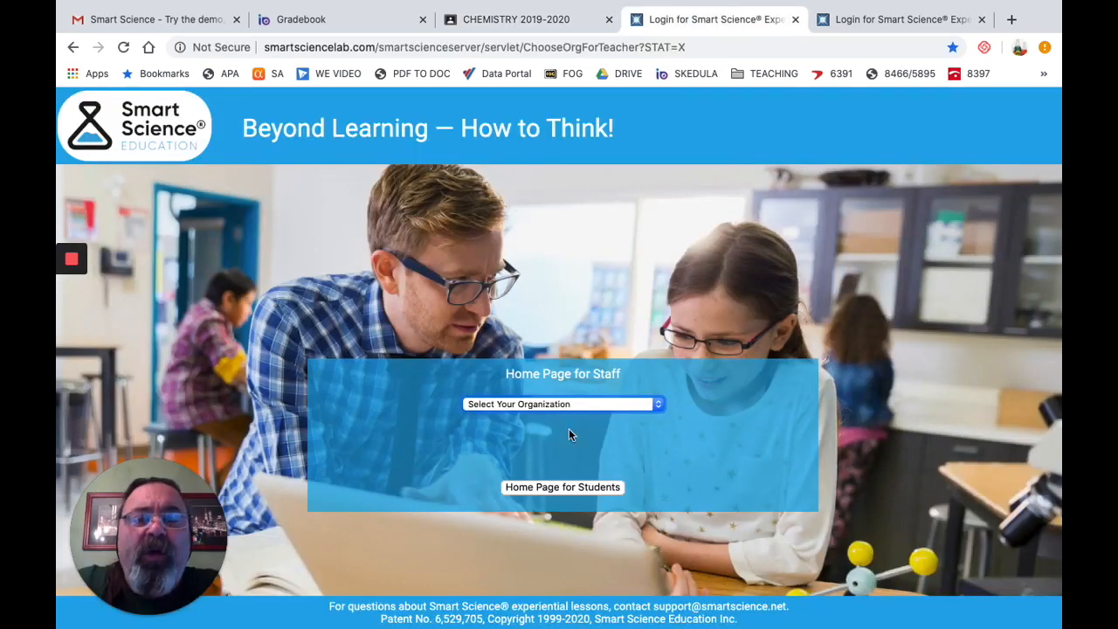
pyautogui.click(562, 403)
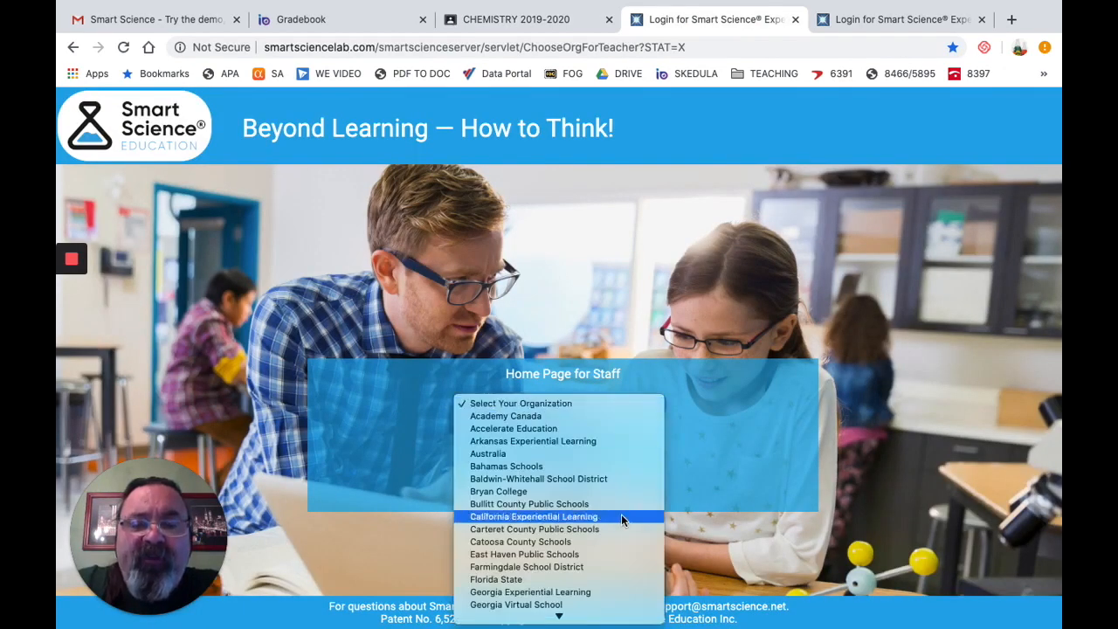
pyautogui.scroll(-3)
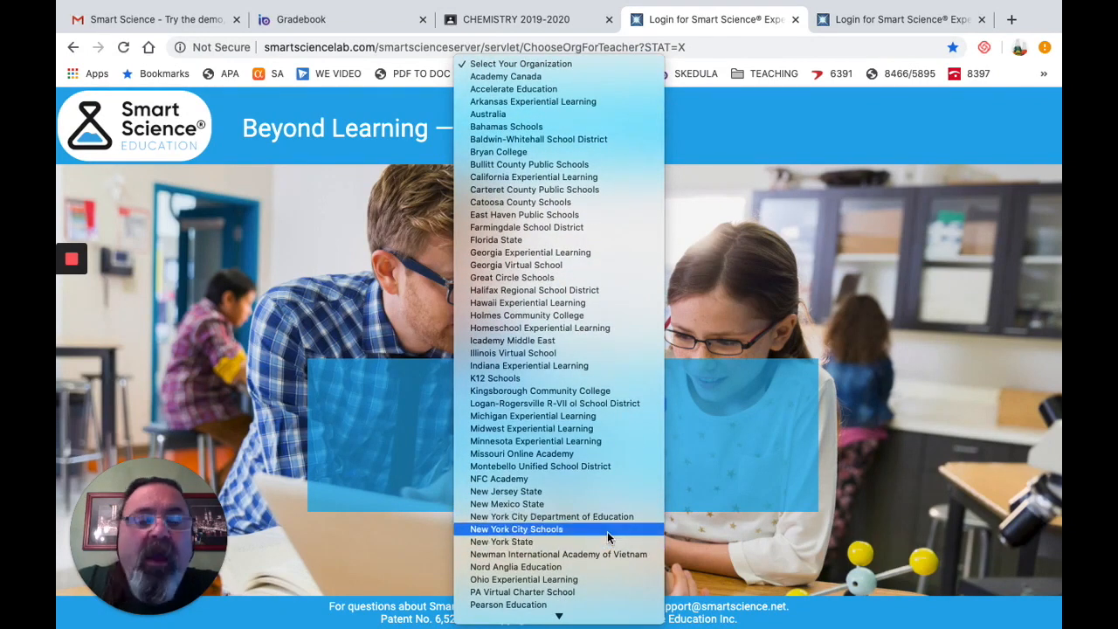
pyautogui.click(518, 528)
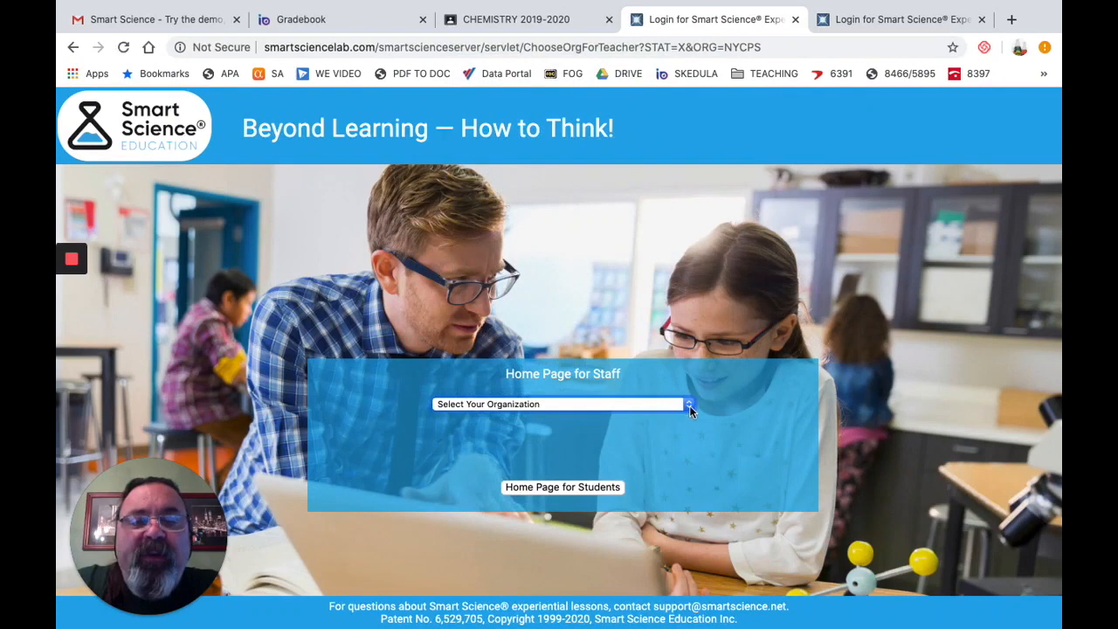
pyautogui.click(690, 405)
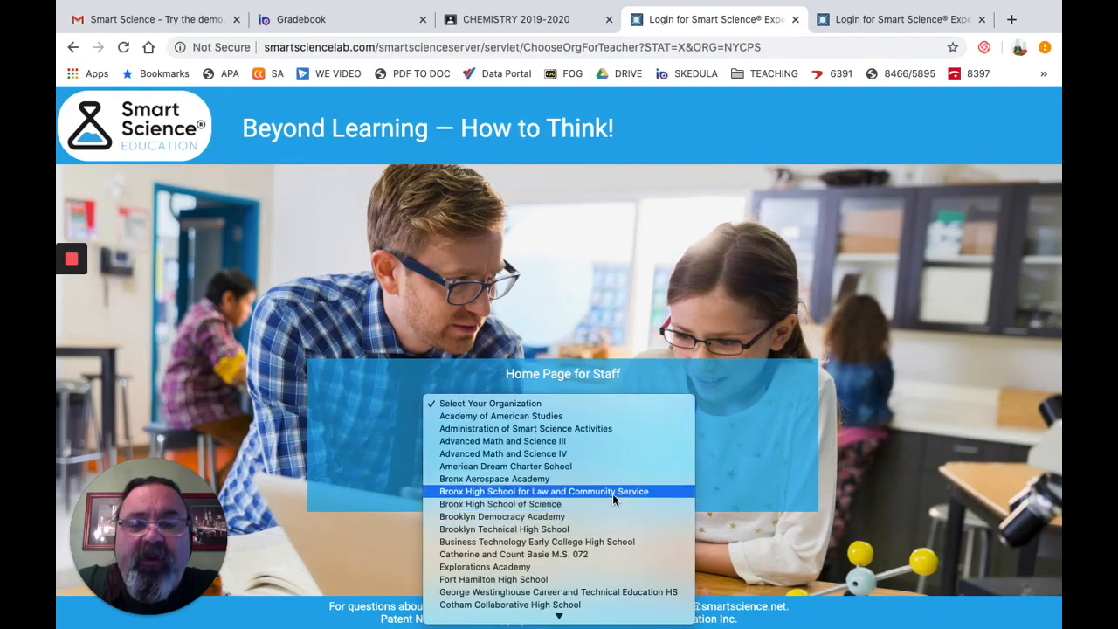
pyautogui.click(545, 491)
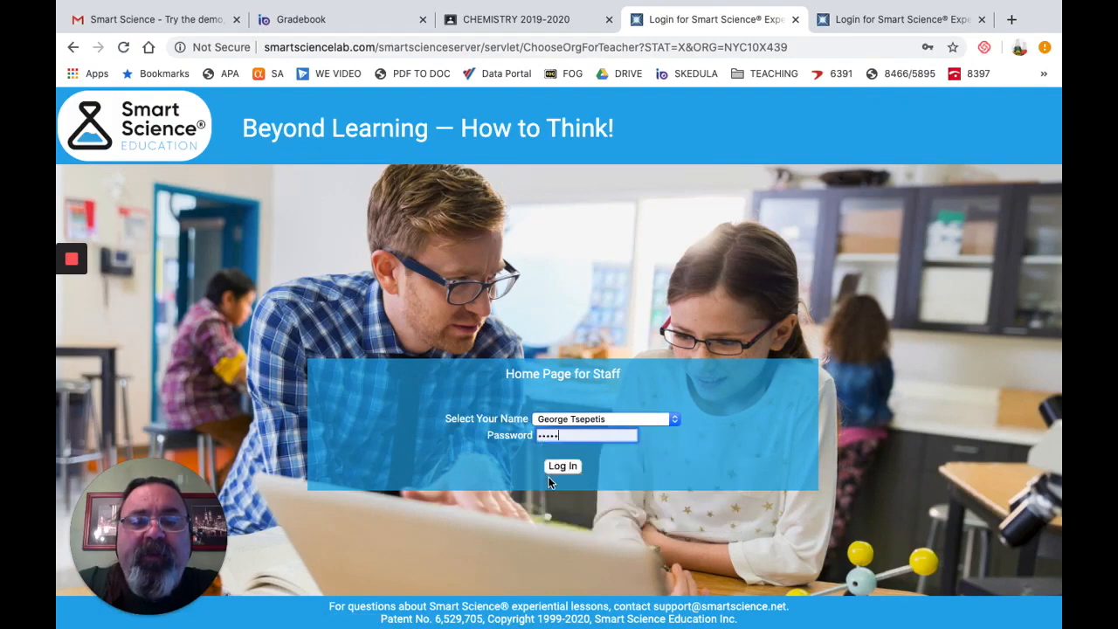
pyautogui.click(563, 464)
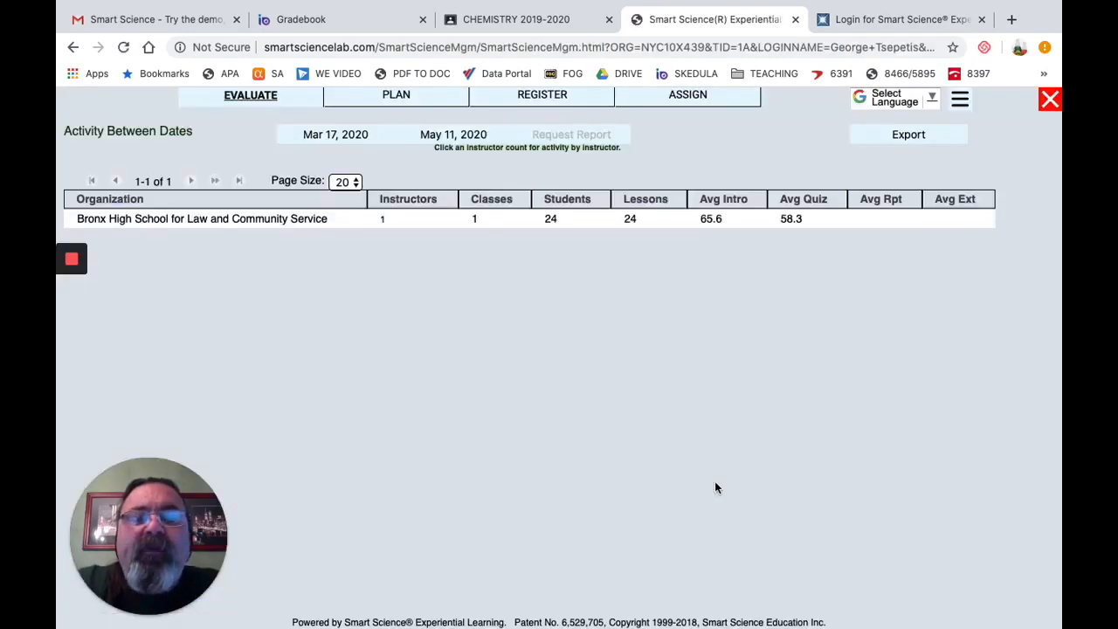
pyautogui.moveTo(699, 105)
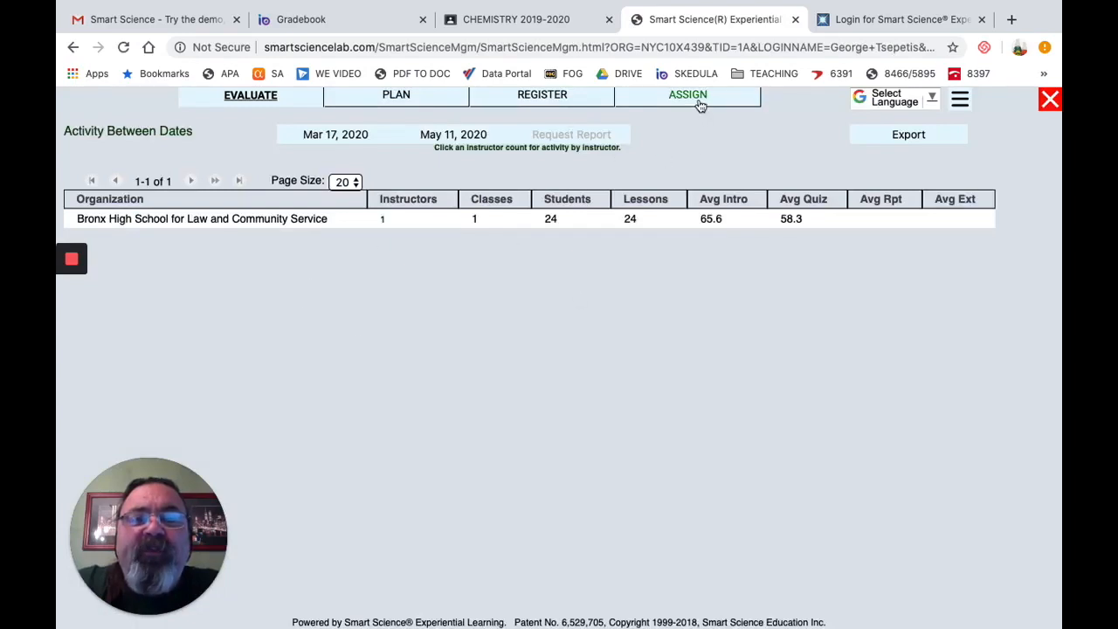
# Browse the Assign lesson catalog down to the Solubility tile and bring up its Assign Lesson prompt.
pyautogui.click(687, 94)
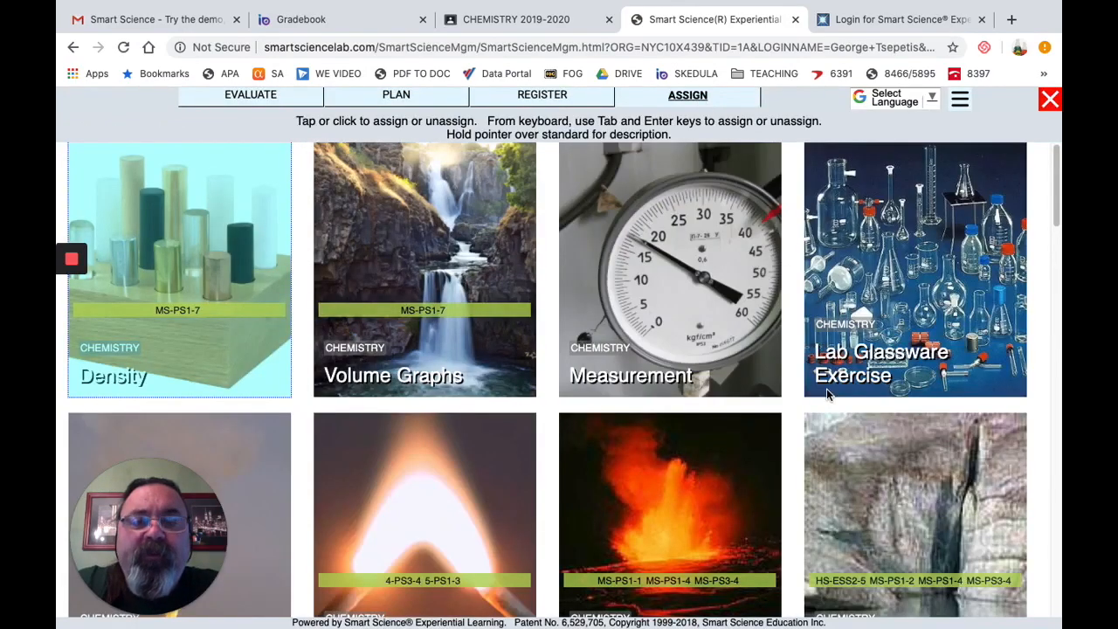
pyautogui.scroll(-3)
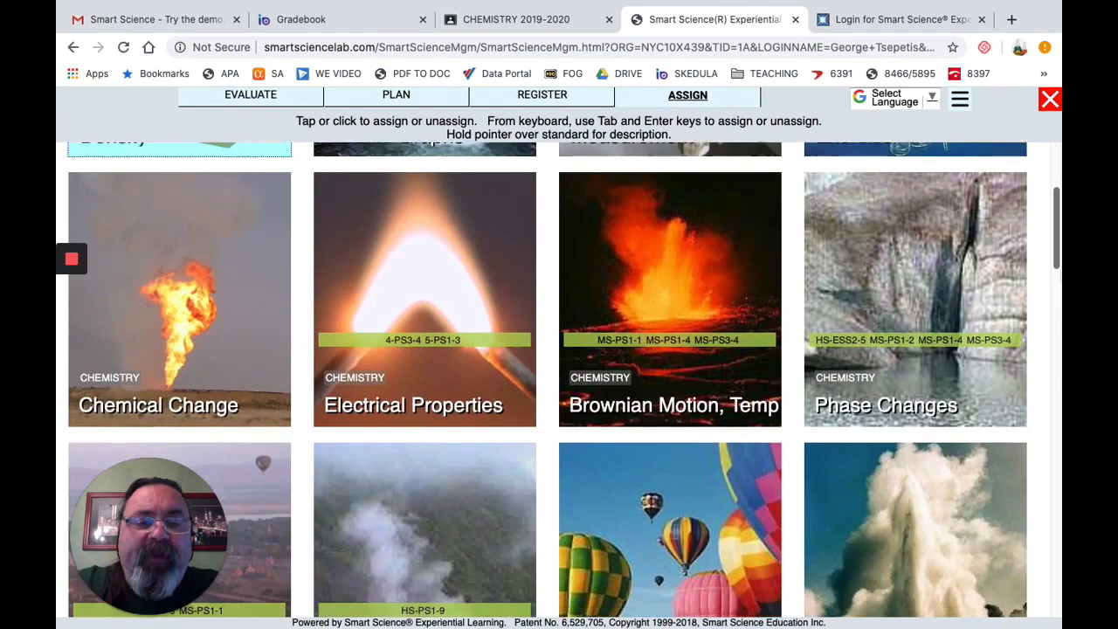
pyautogui.scroll(-3)
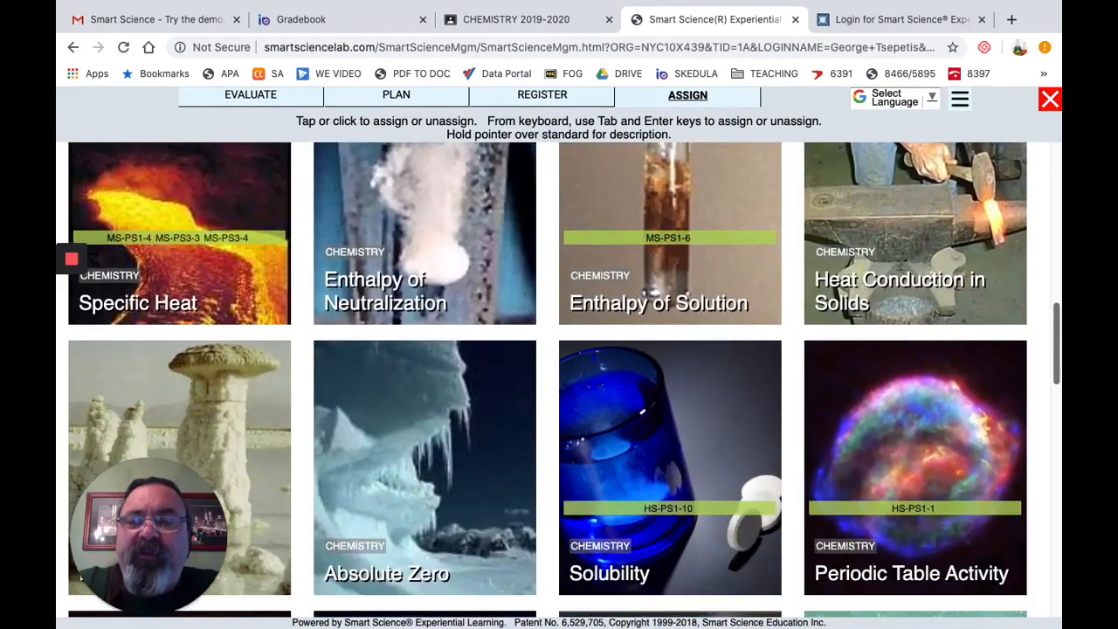
pyautogui.scroll(-3)
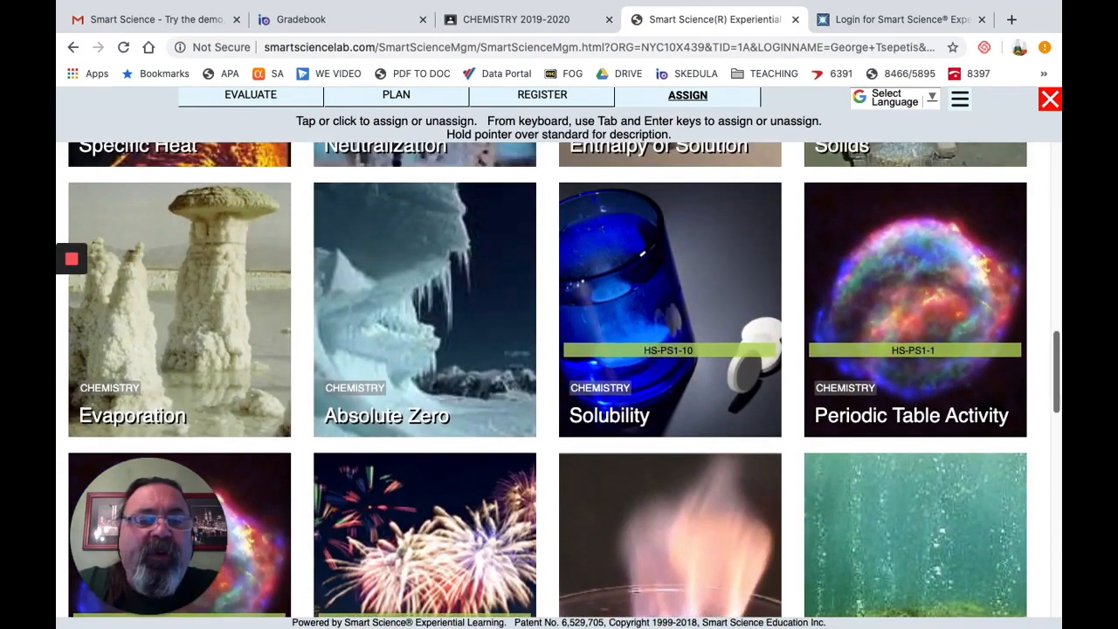
pyautogui.moveTo(720, 353)
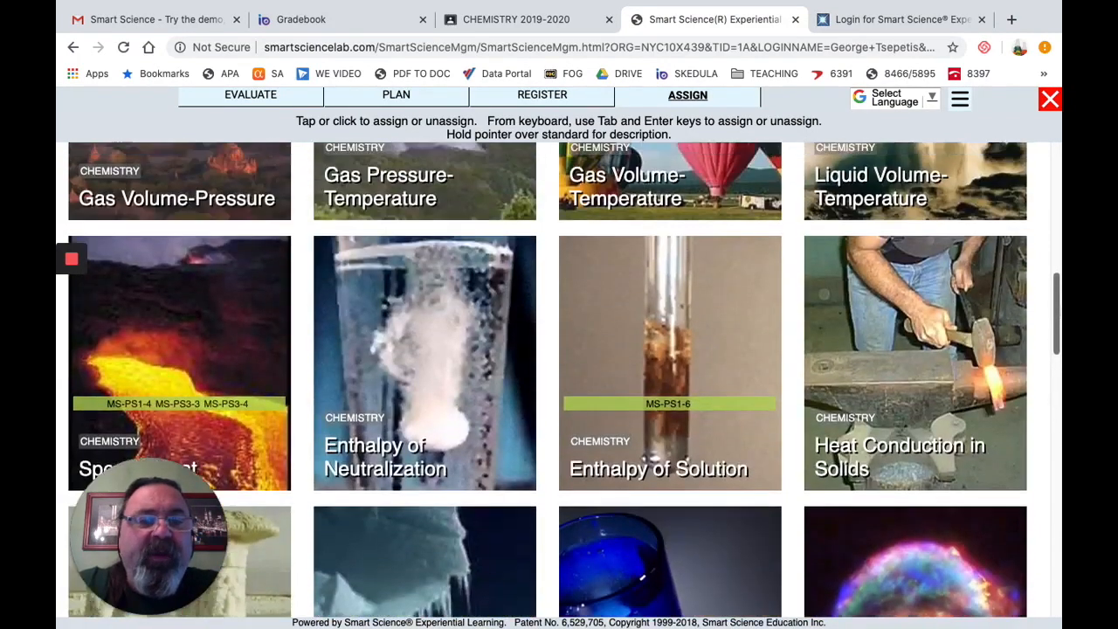
pyautogui.scroll(-3)
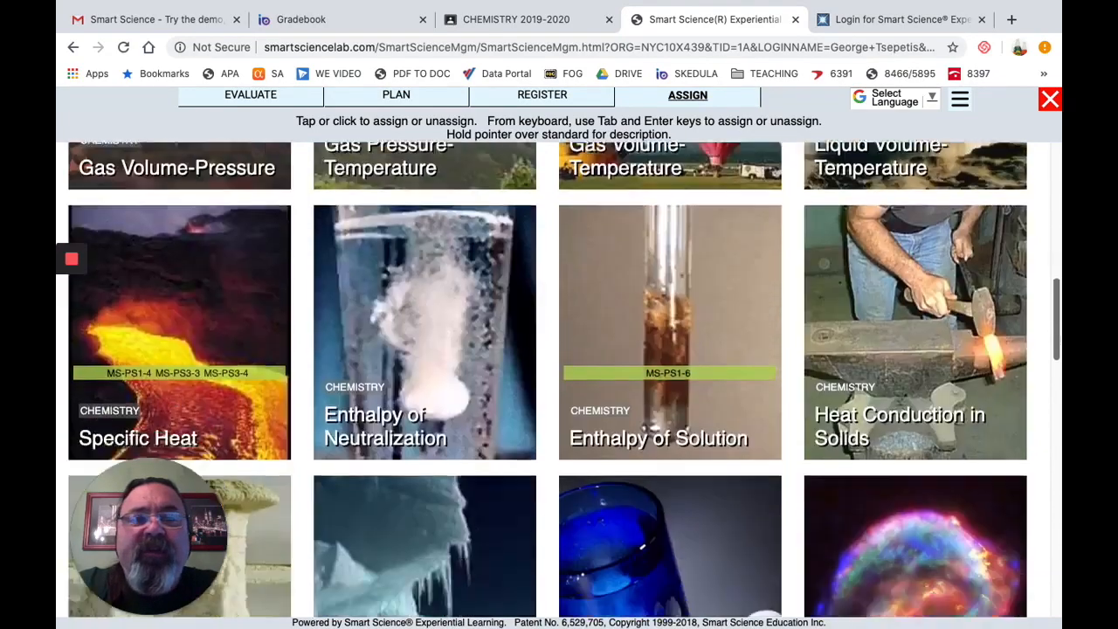
pyautogui.scroll(-3)
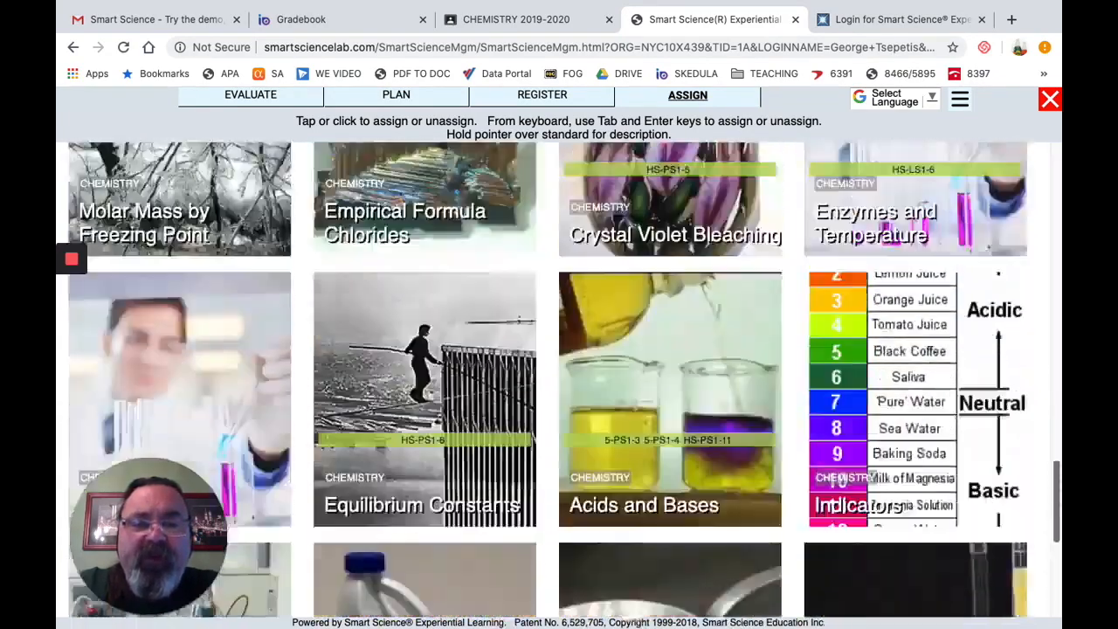
pyautogui.scroll(-3)
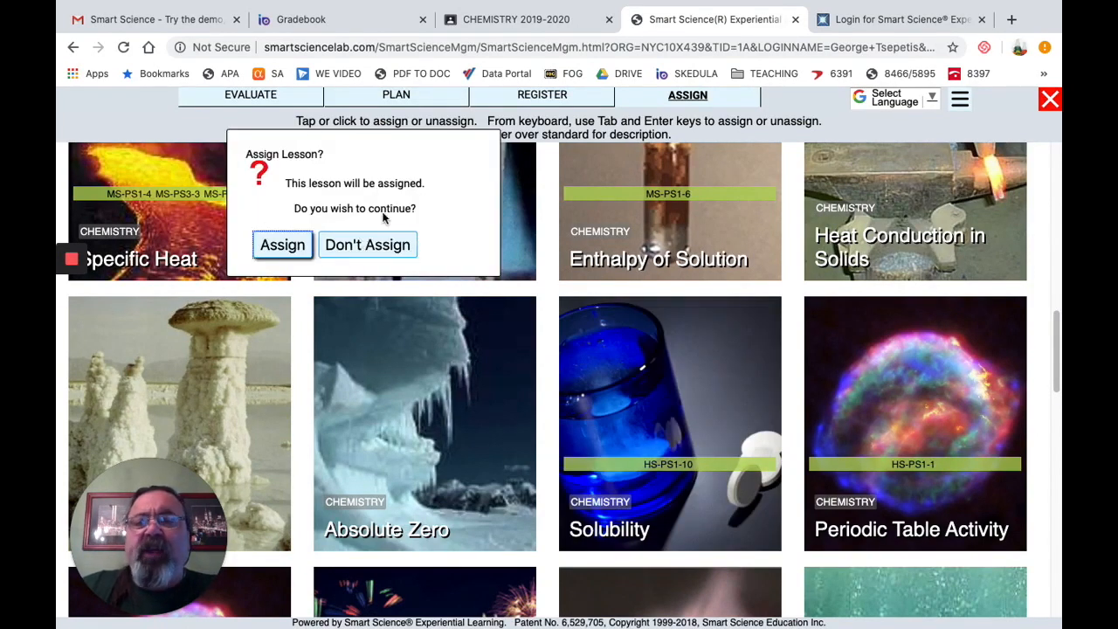
pyautogui.moveTo(281, 244)
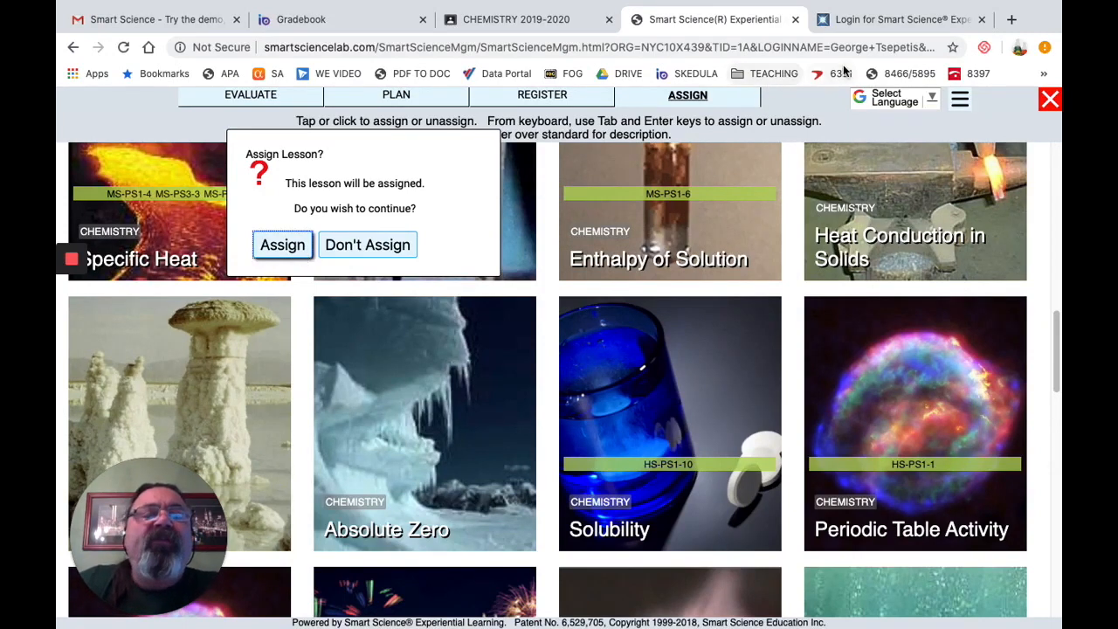
# Log in as a Chemistry class student and scroll the Science Explorer lesson gallery.
pyautogui.click(900, 19)
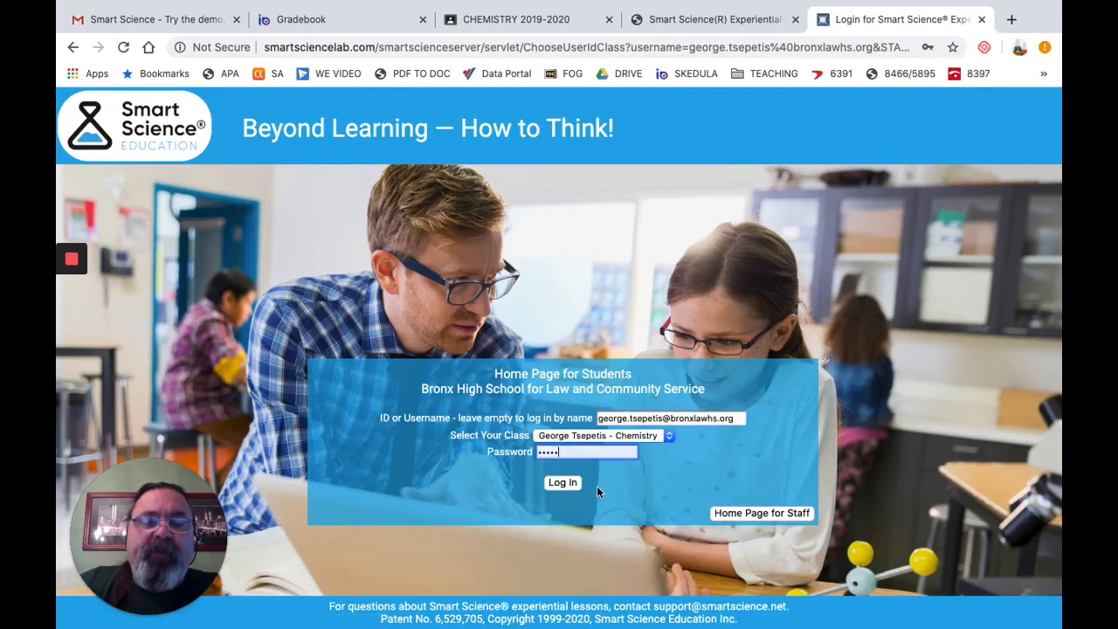
pyautogui.click(562, 482)
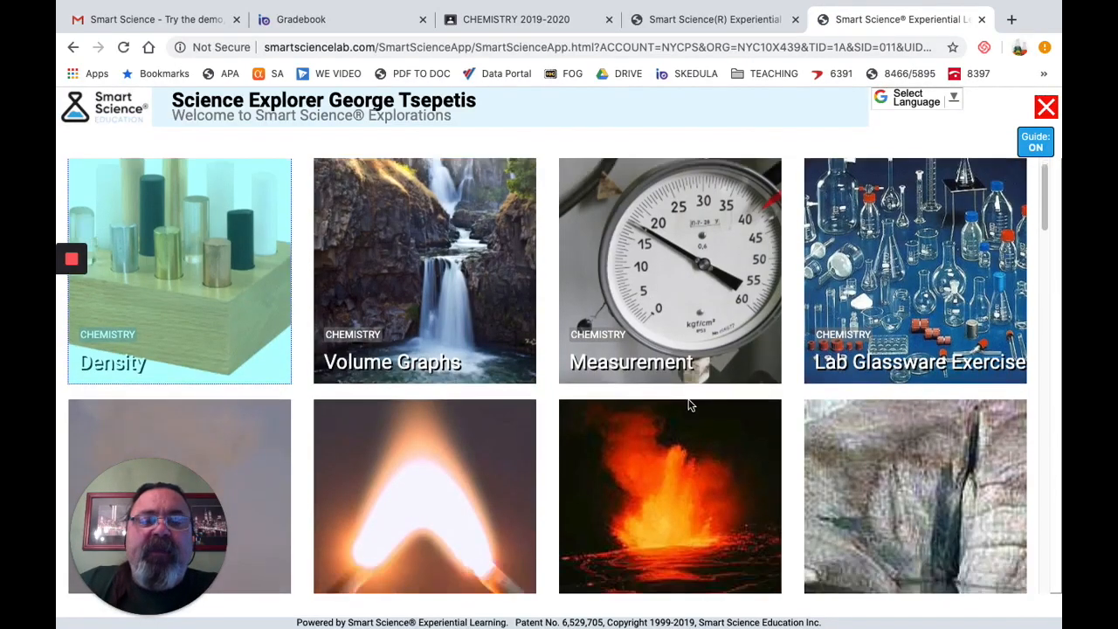
pyautogui.scroll(-3)
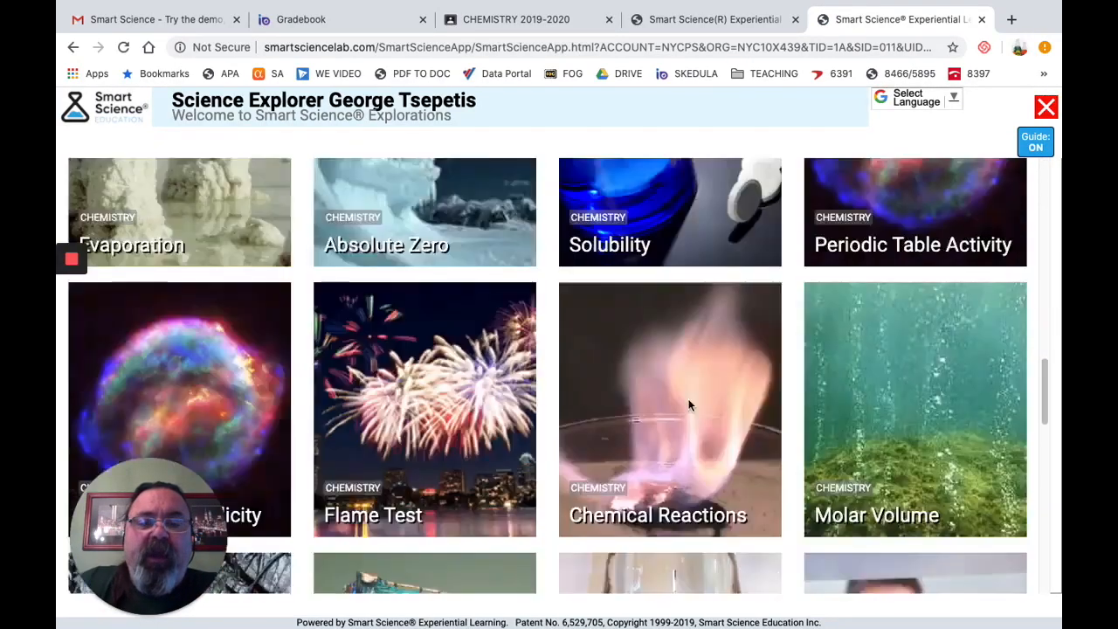
# Start the Solubility lesson, watch its theme video, answer Yes to the prediction questions and submit.
pyautogui.click(671, 213)
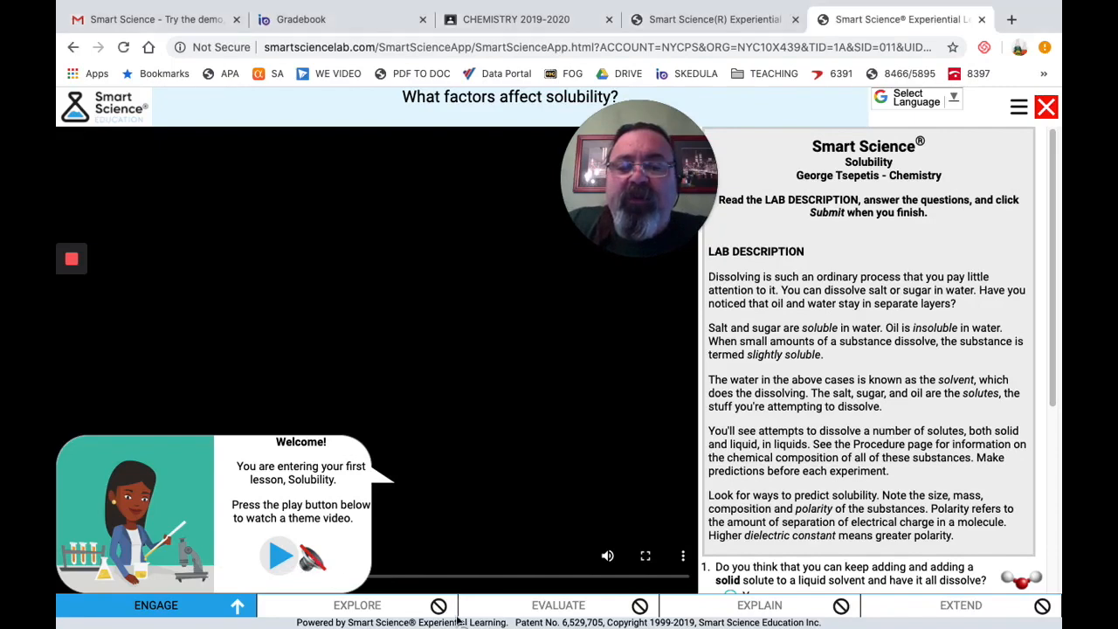
pyautogui.click(279, 555)
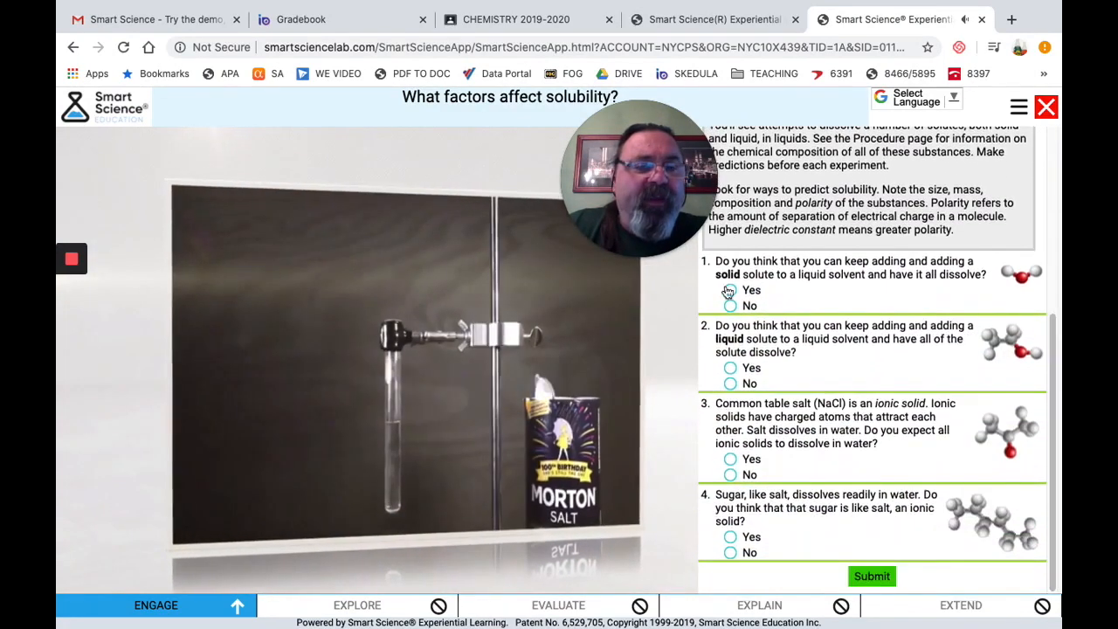
pyautogui.click(730, 290)
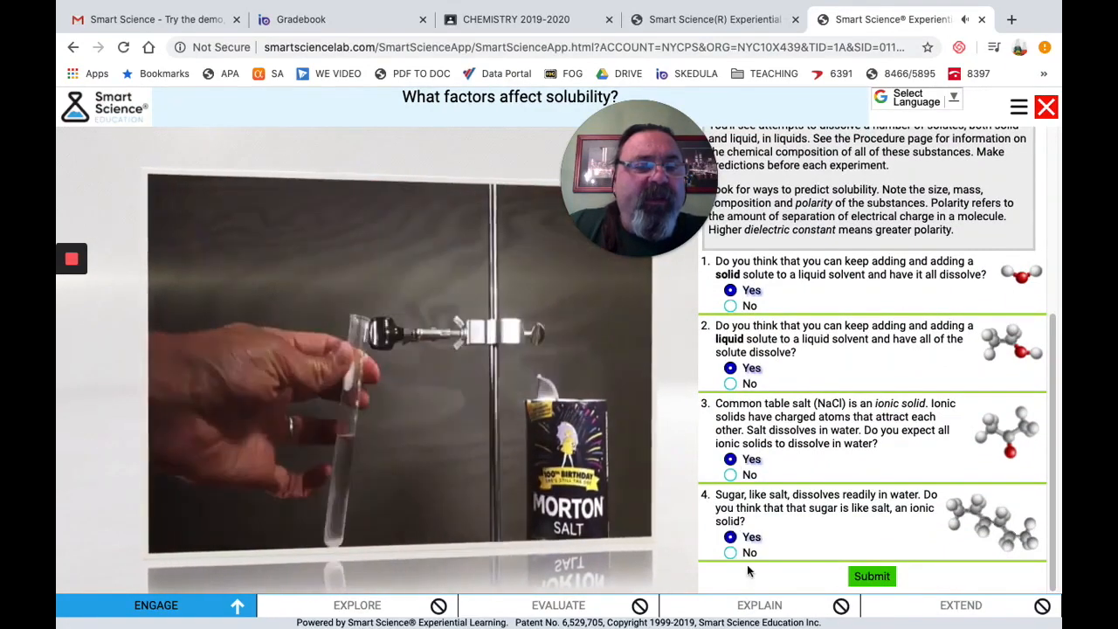
pyautogui.click(870, 576)
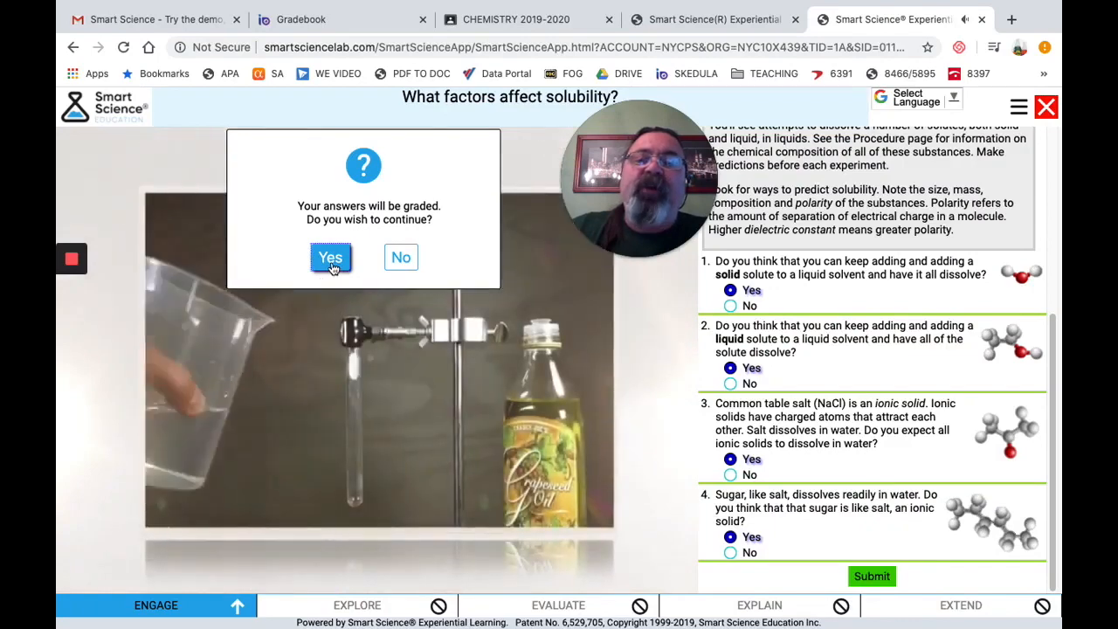
# Confirm grading of the predictions and read through the graded report's explanations.
pyautogui.click(330, 257)
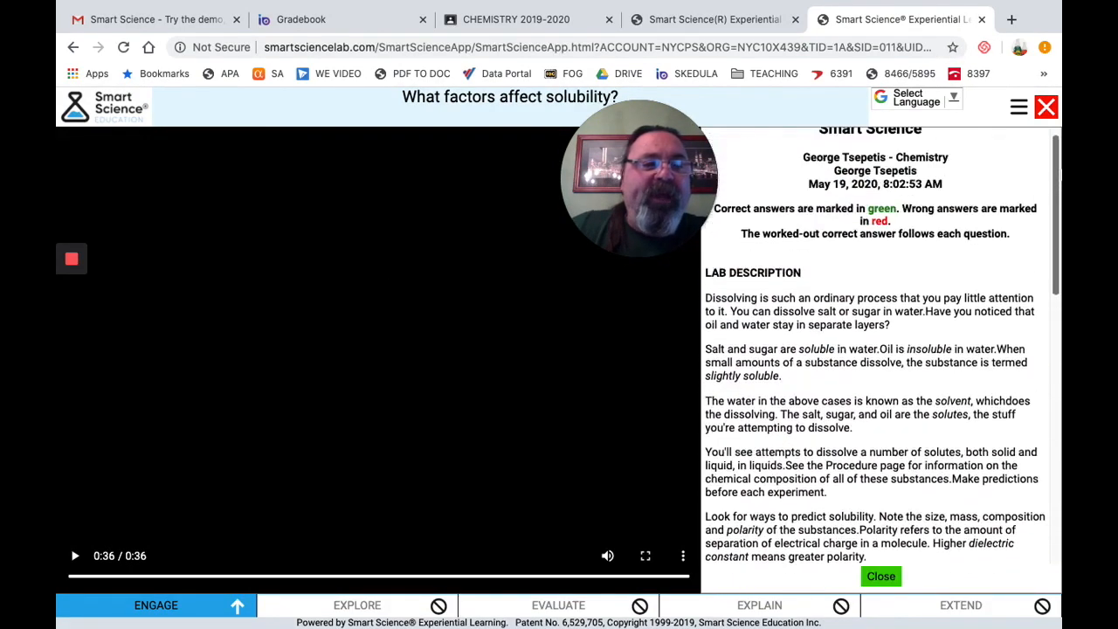
pyautogui.scroll(-3)
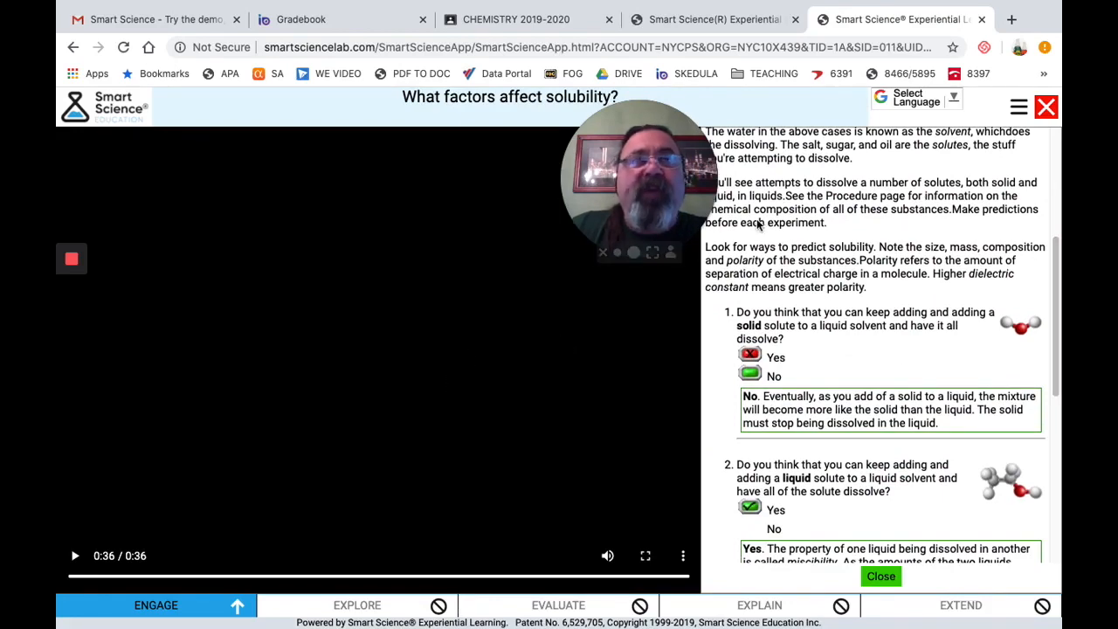
pyautogui.scroll(-3)
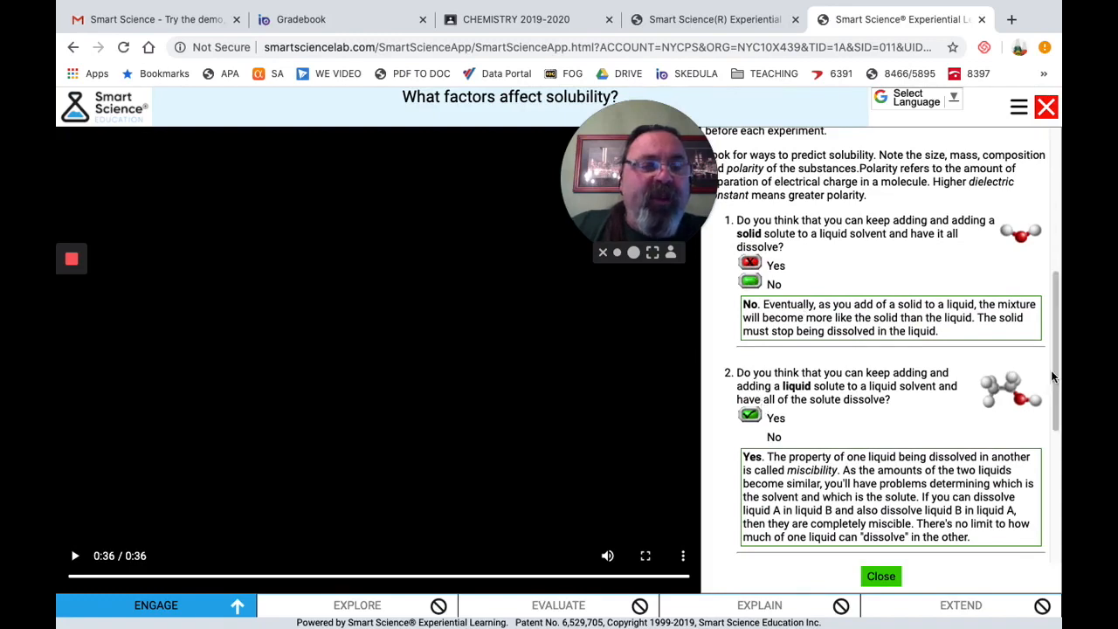
pyautogui.scroll(-3)
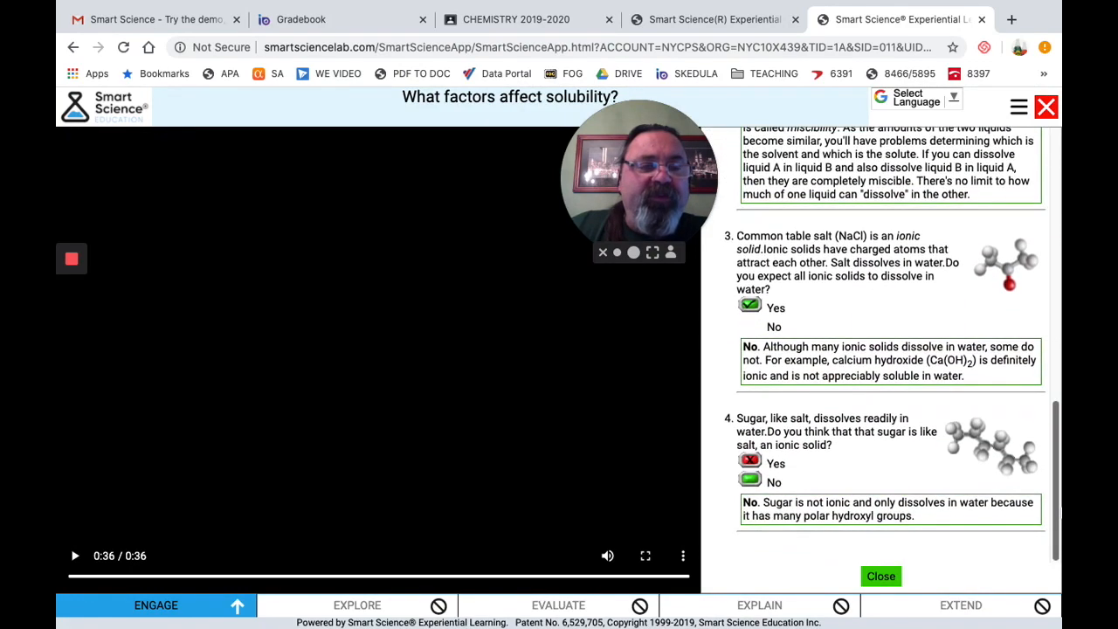
pyautogui.moveTo(881, 576)
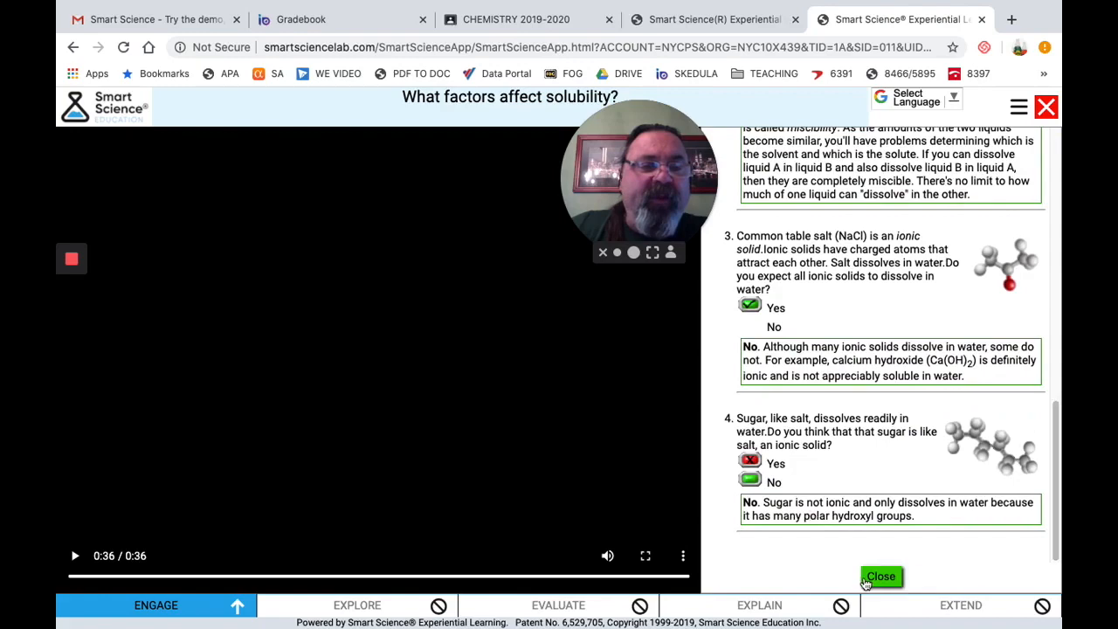
# Choose the 'You can't predict solubility' hypothesis and run the water and sugar experiment.
pyautogui.click(880, 576)
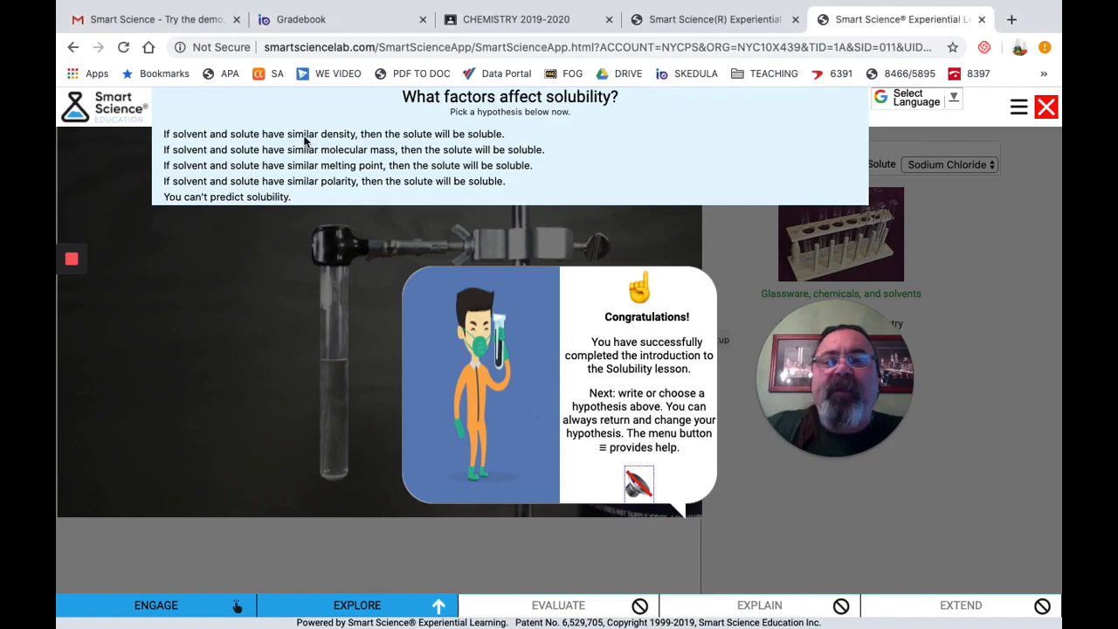
pyautogui.moveTo(259, 201)
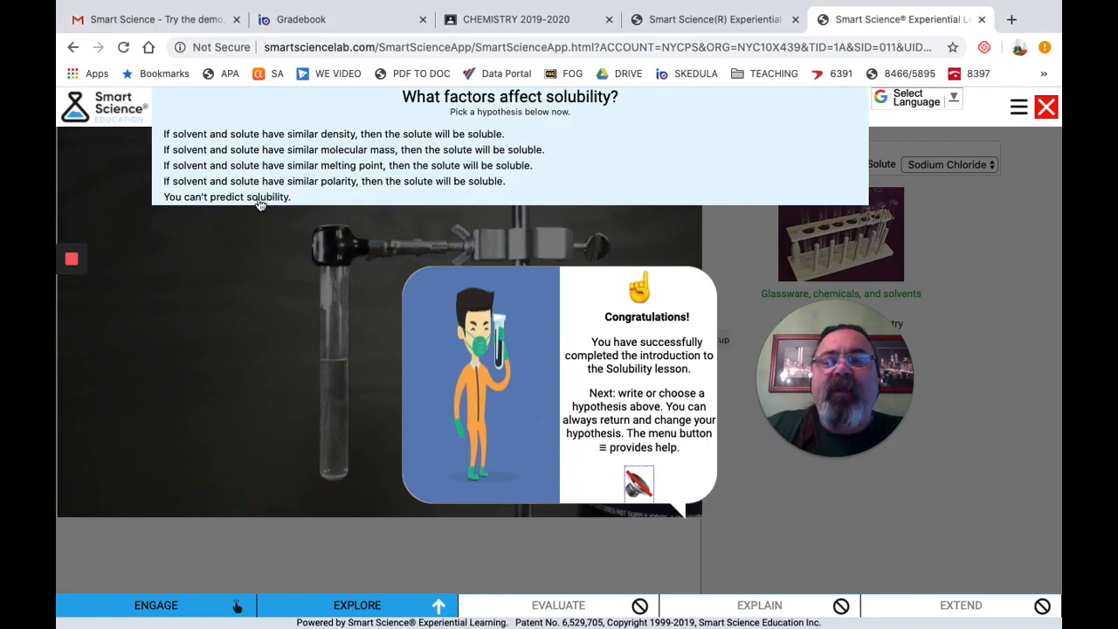
pyautogui.click(228, 196)
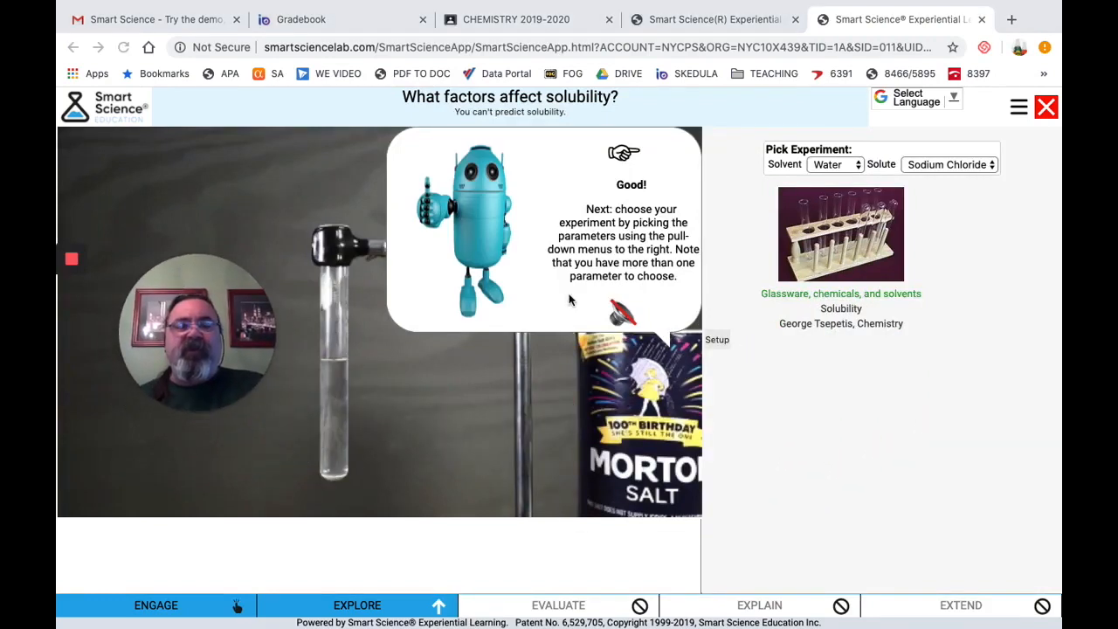
pyautogui.moveTo(916, 283)
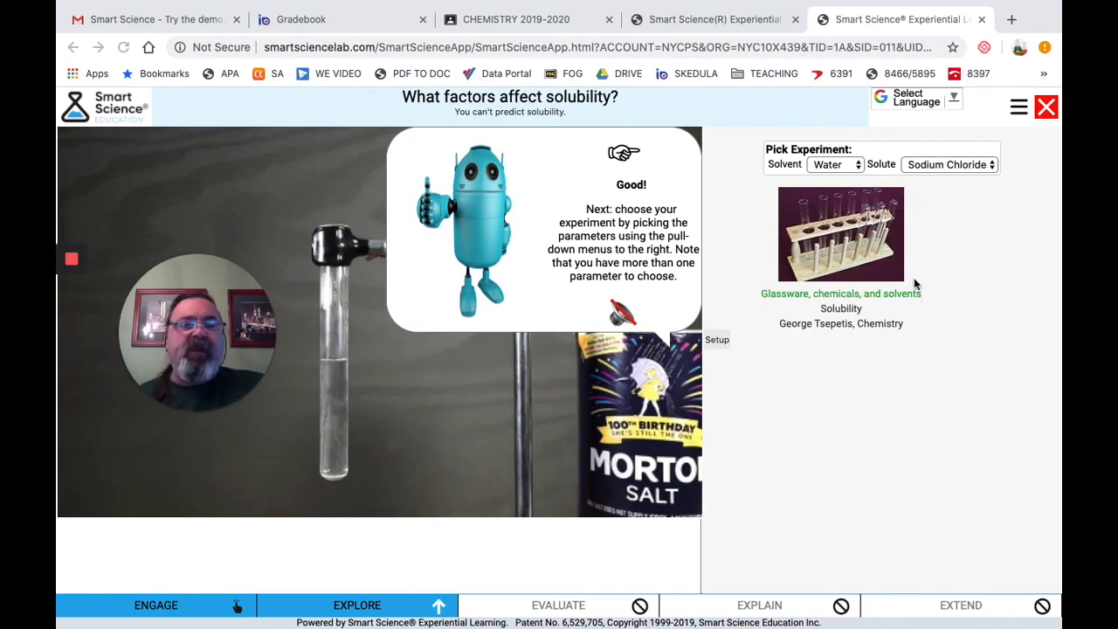
pyautogui.moveTo(850, 184)
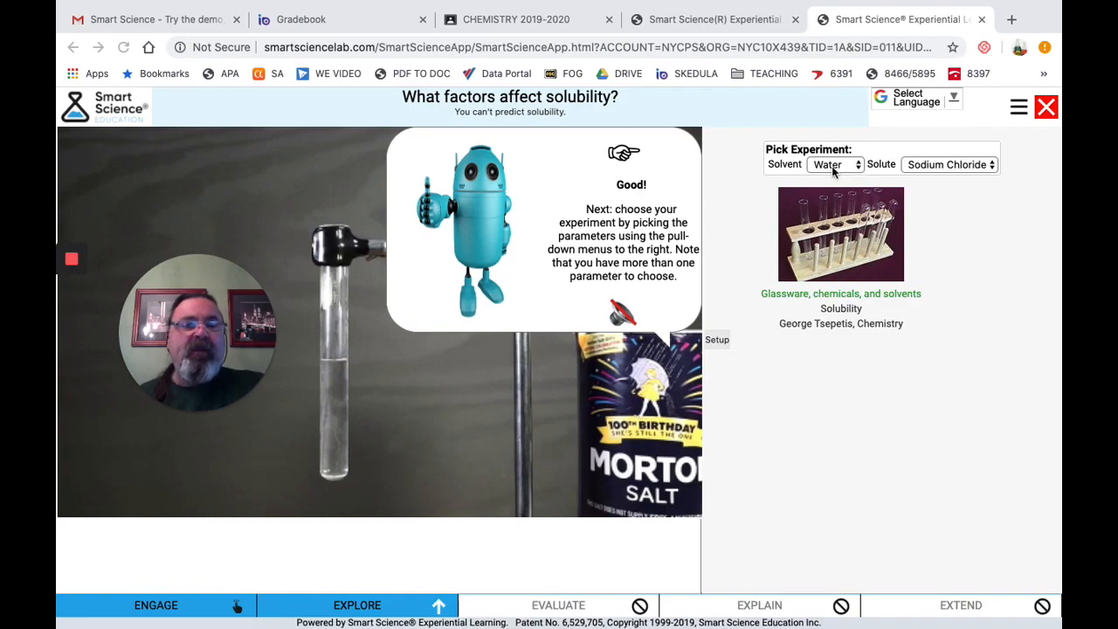
pyautogui.moveTo(800, 176)
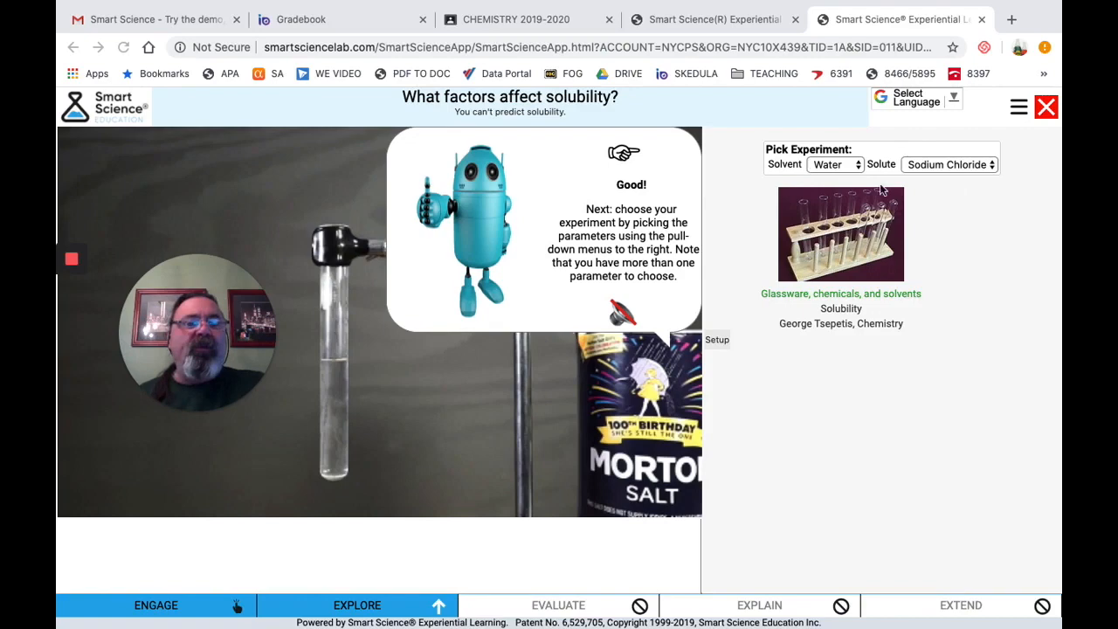
pyautogui.moveTo(662, 336)
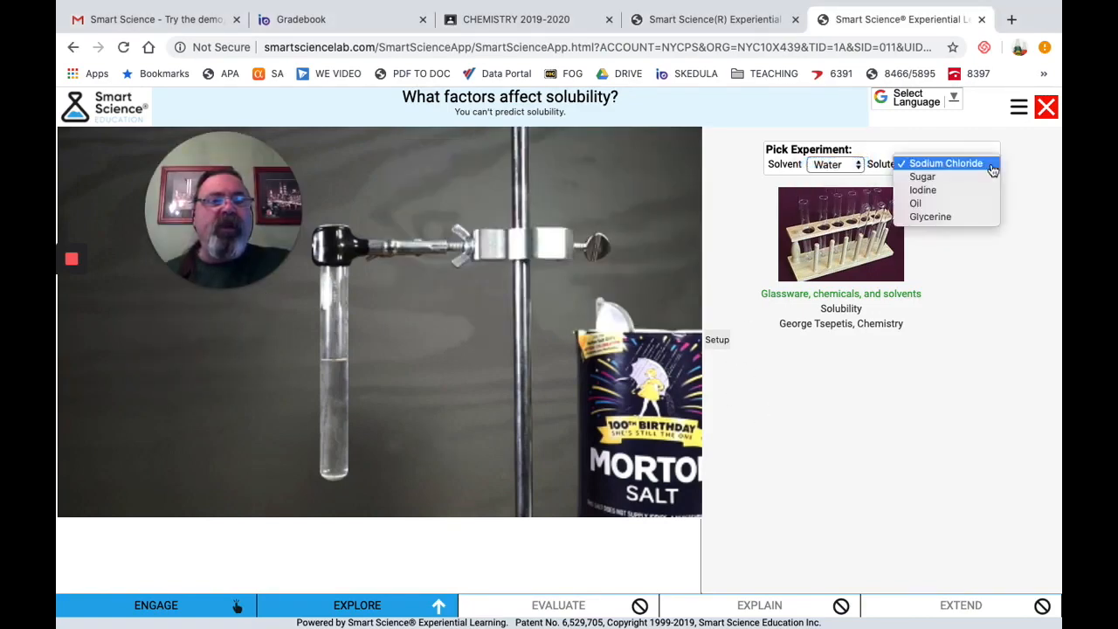
pyautogui.click(923, 177)
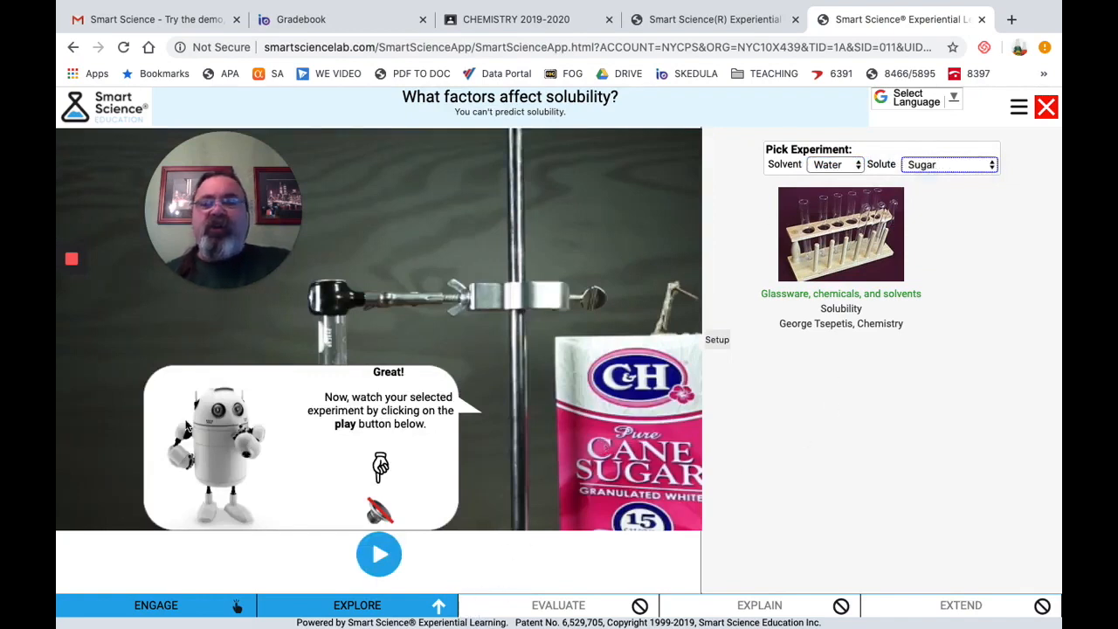
pyautogui.click(377, 554)
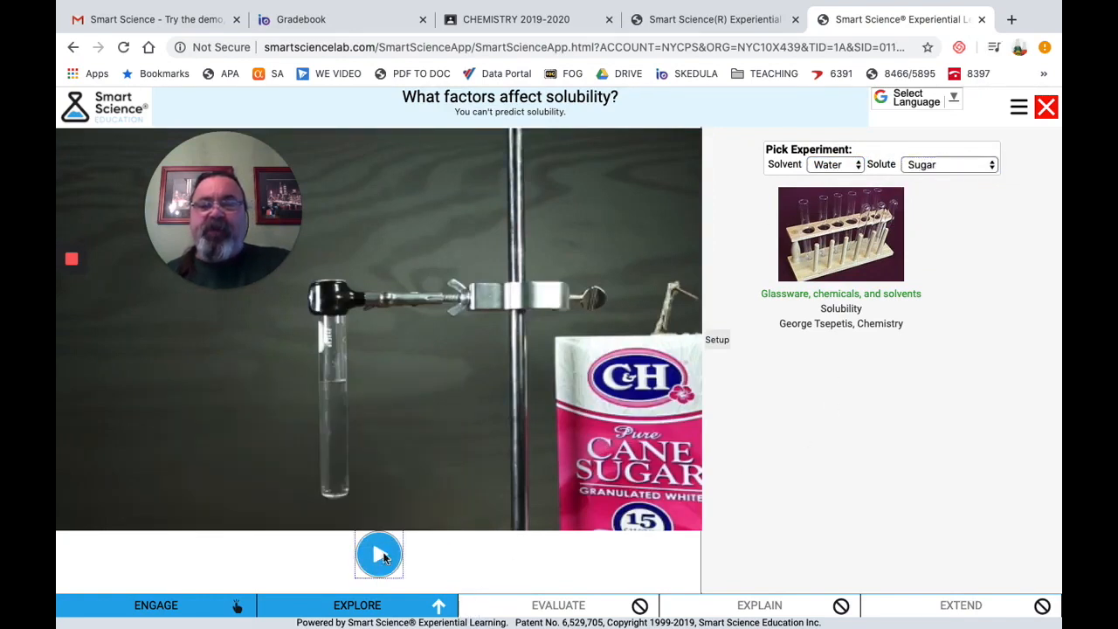
pyautogui.click(381, 556)
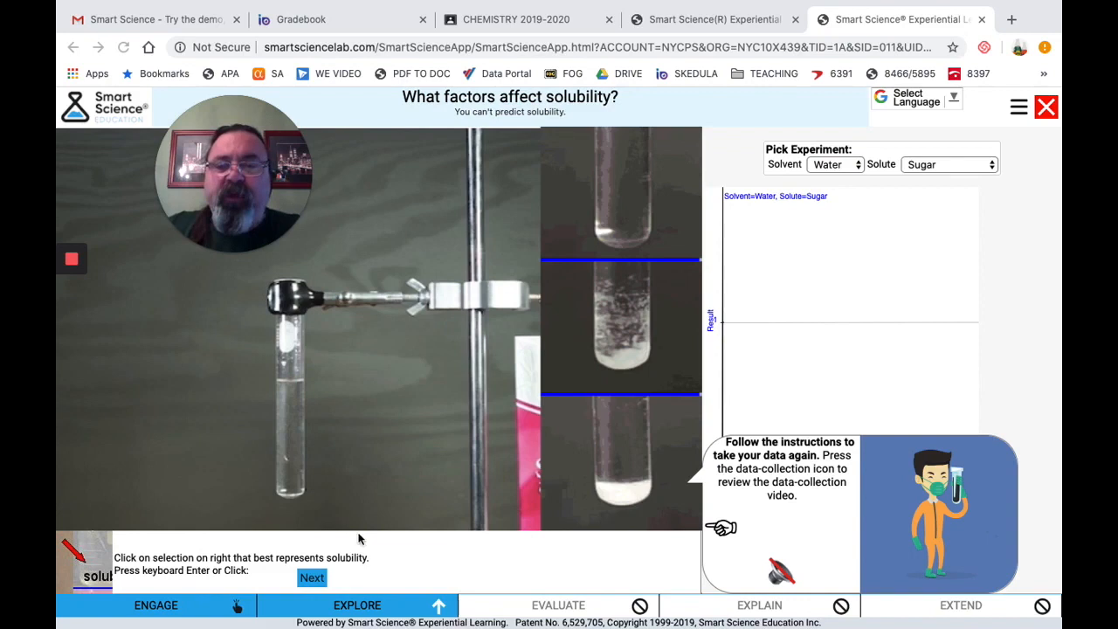
pyautogui.moveTo(346, 500)
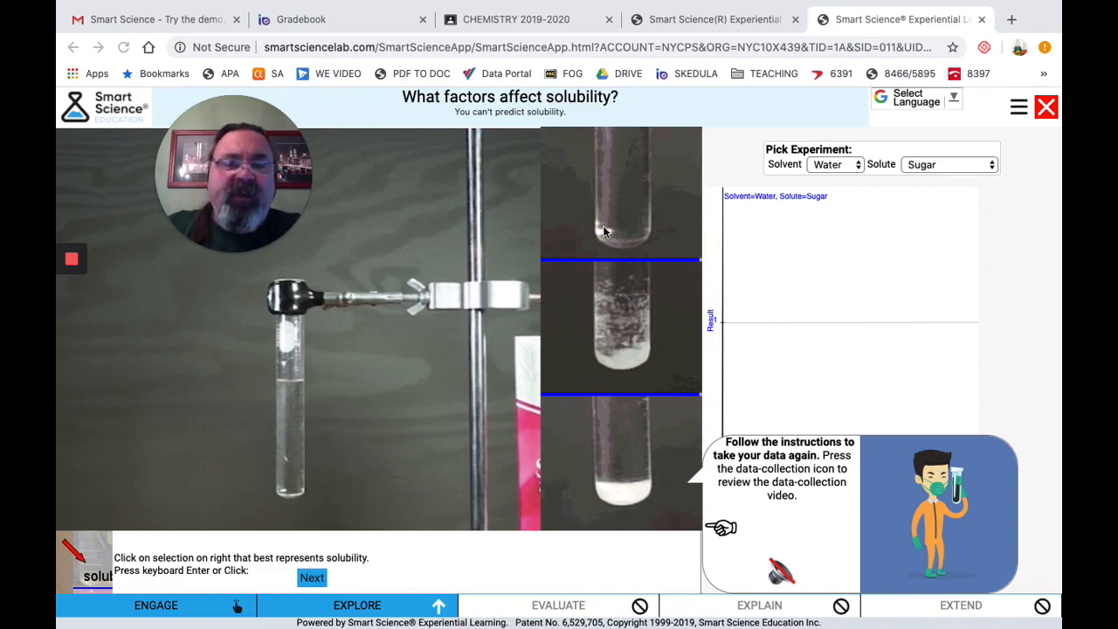
pyautogui.moveTo(689, 424)
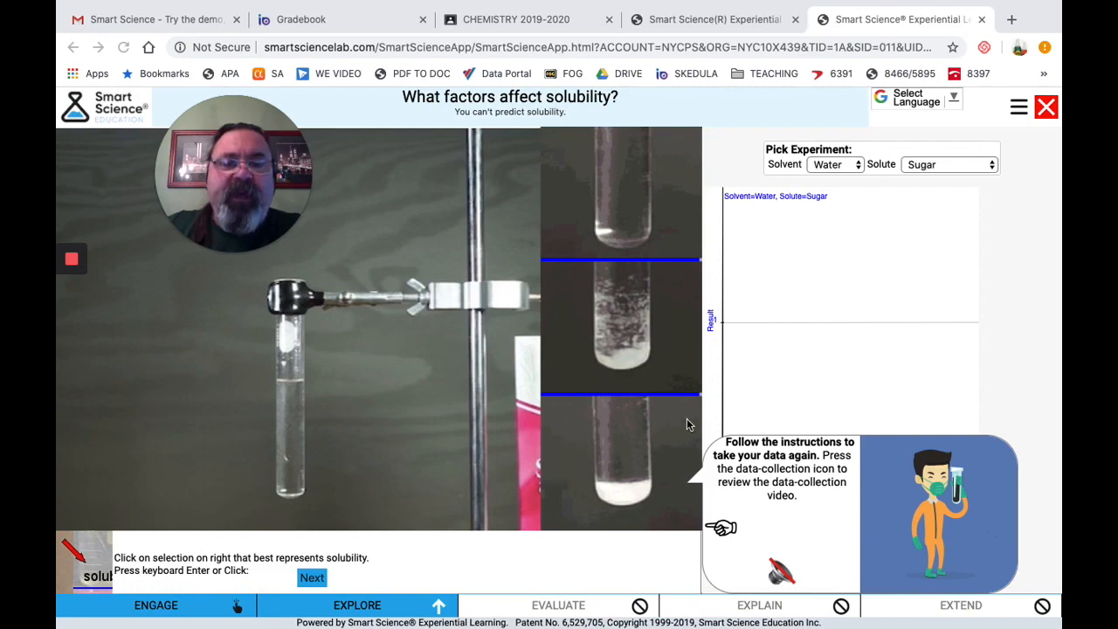
pyautogui.moveTo(572, 205)
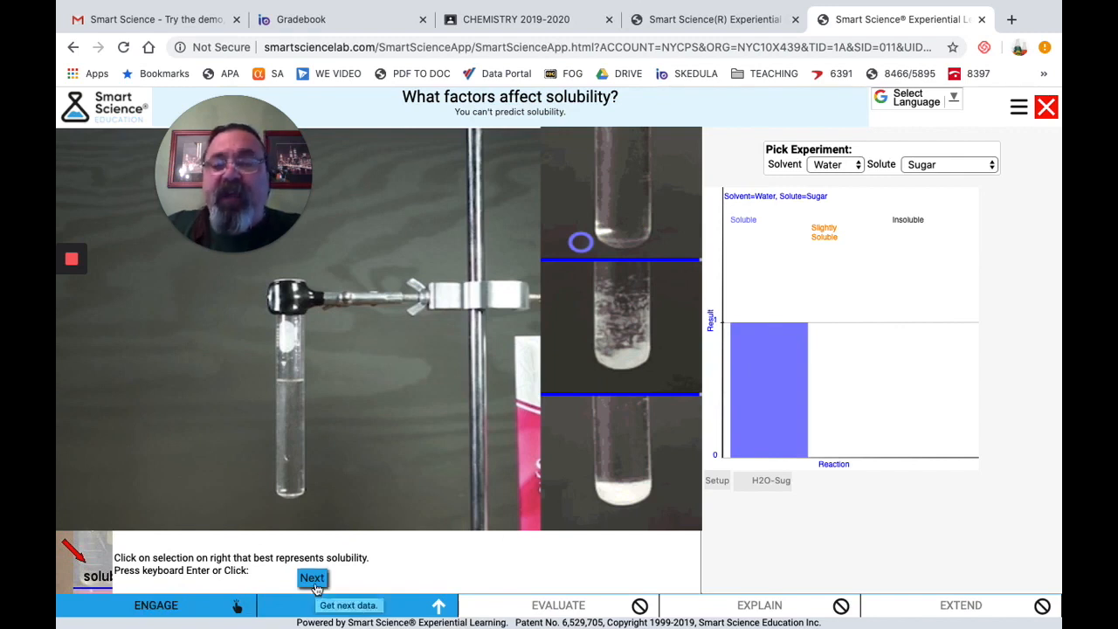
# Run the hexane and sugar experiment, record it as slightly soluble, and keep Hexane as solvent.
pyautogui.click(311, 576)
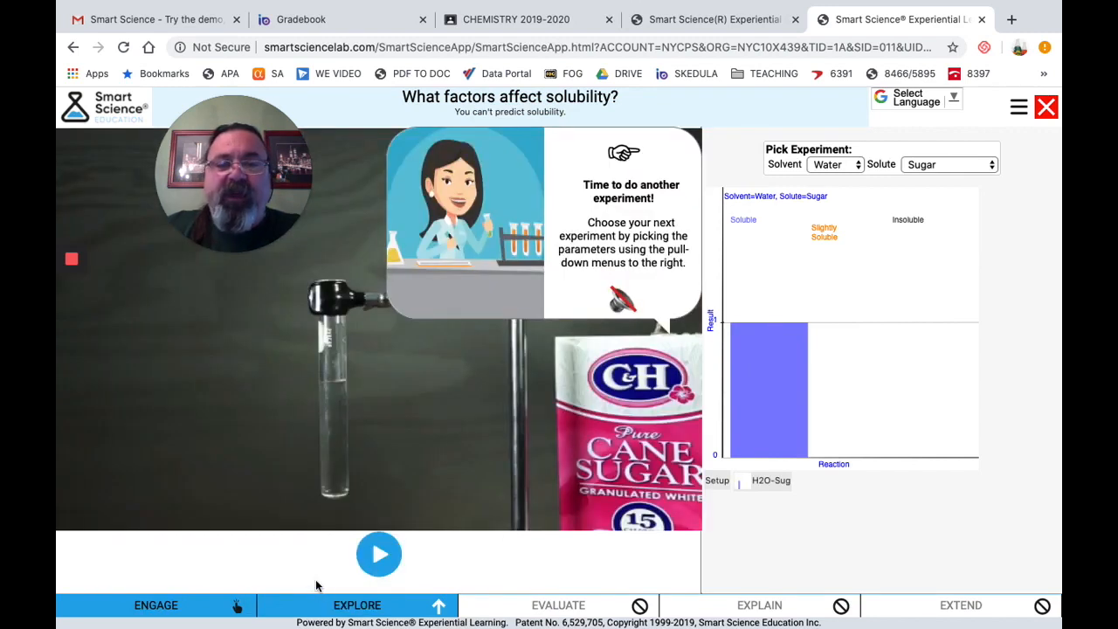
pyautogui.click(836, 164)
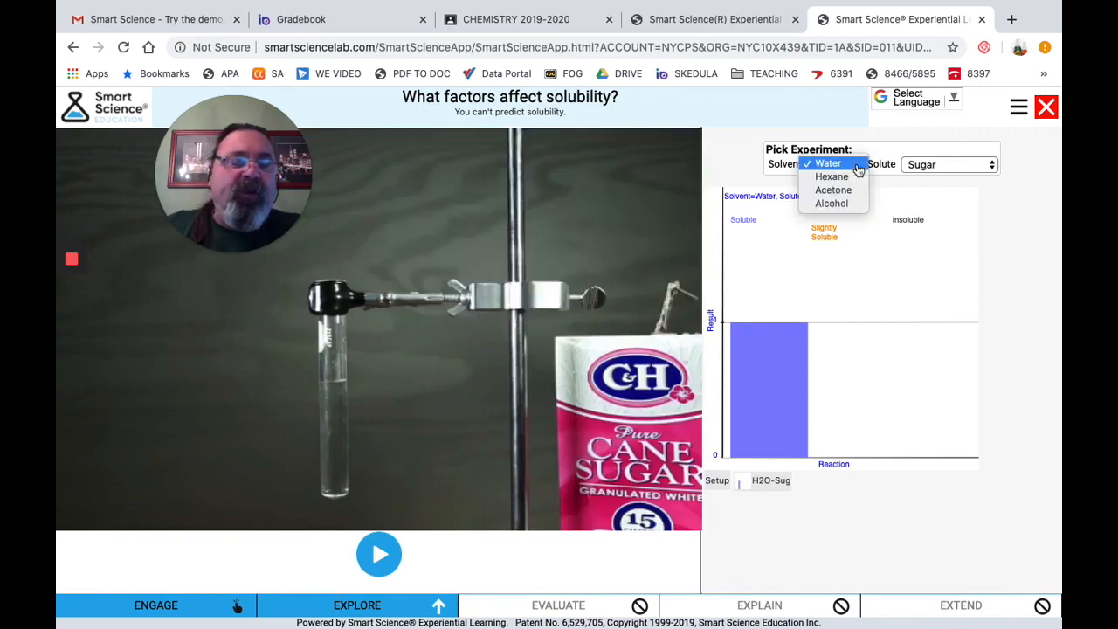
pyautogui.click(832, 177)
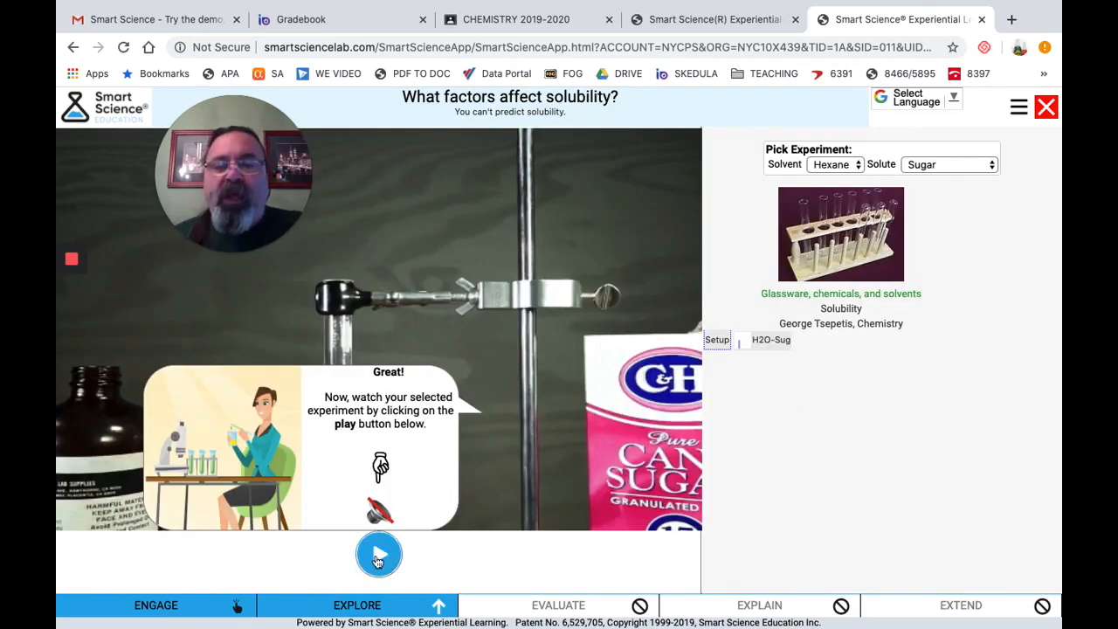
pyautogui.click(377, 556)
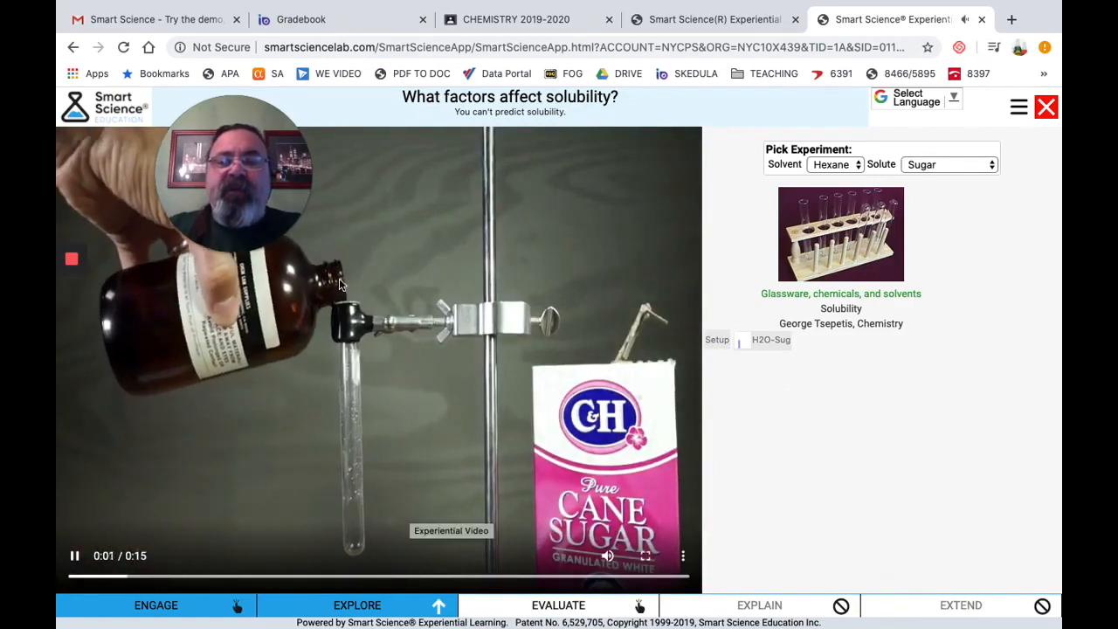
pyautogui.moveTo(126, 311)
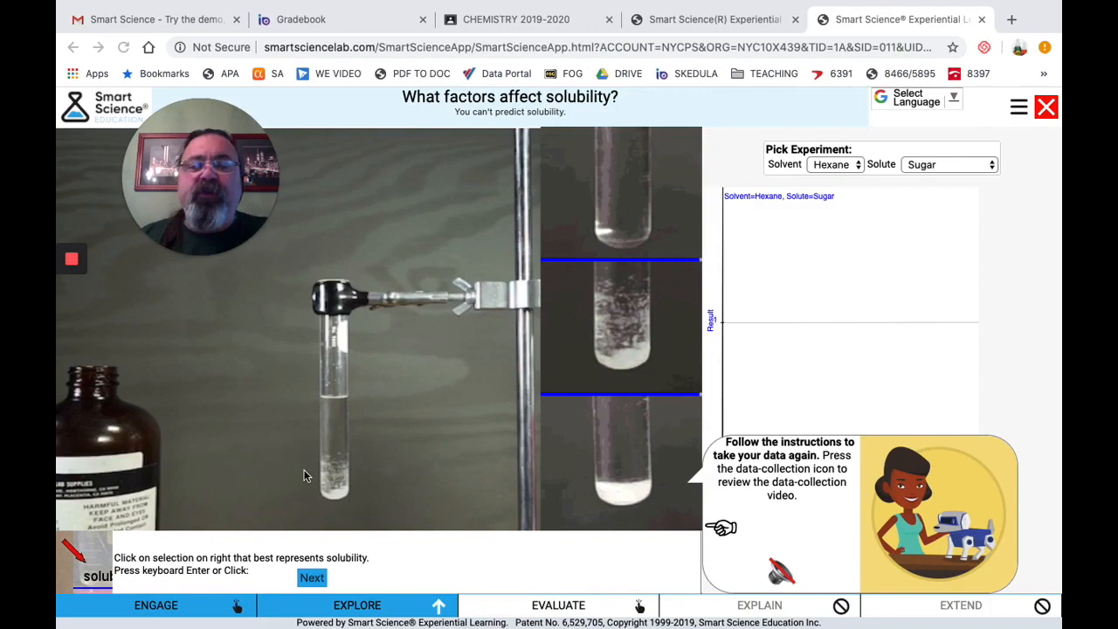
pyautogui.moveTo(598, 286)
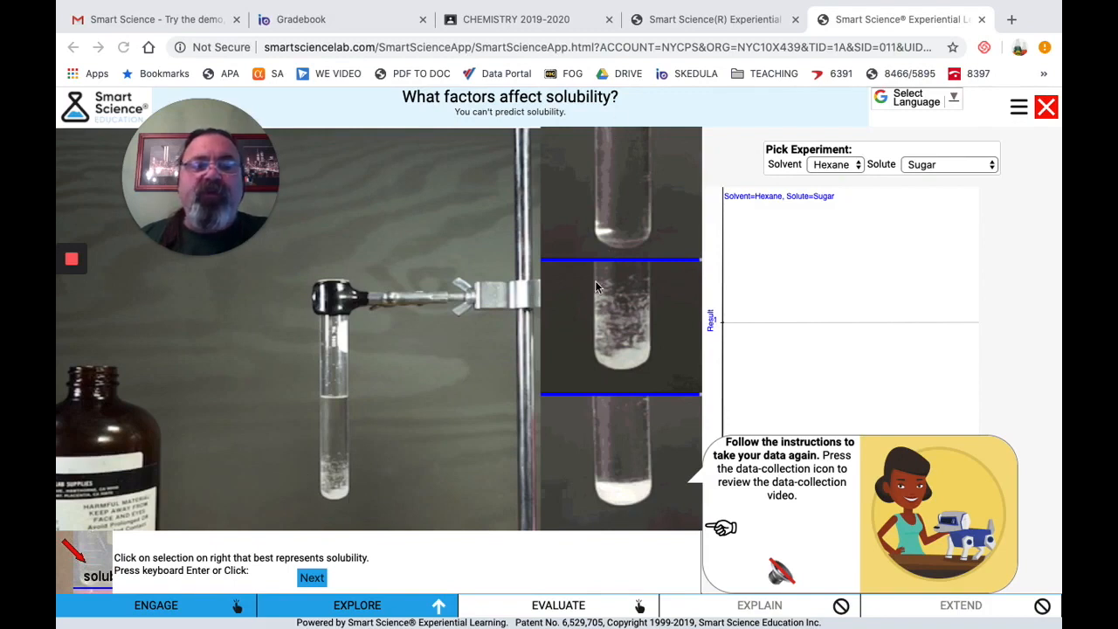
pyautogui.moveTo(891, 430)
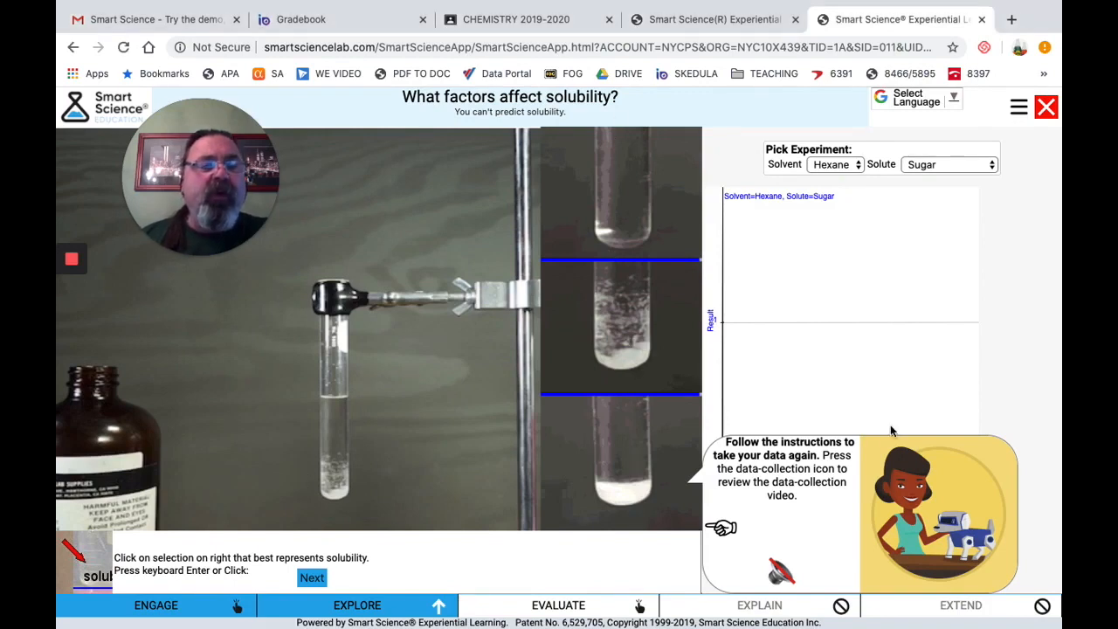
pyautogui.click(606, 328)
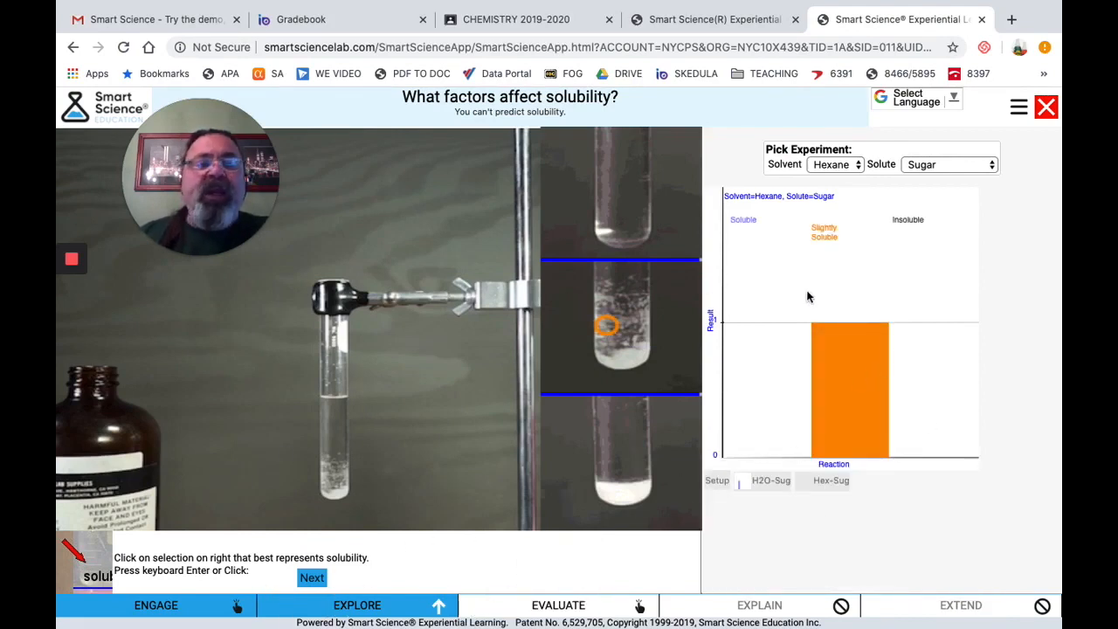
pyautogui.click(836, 164)
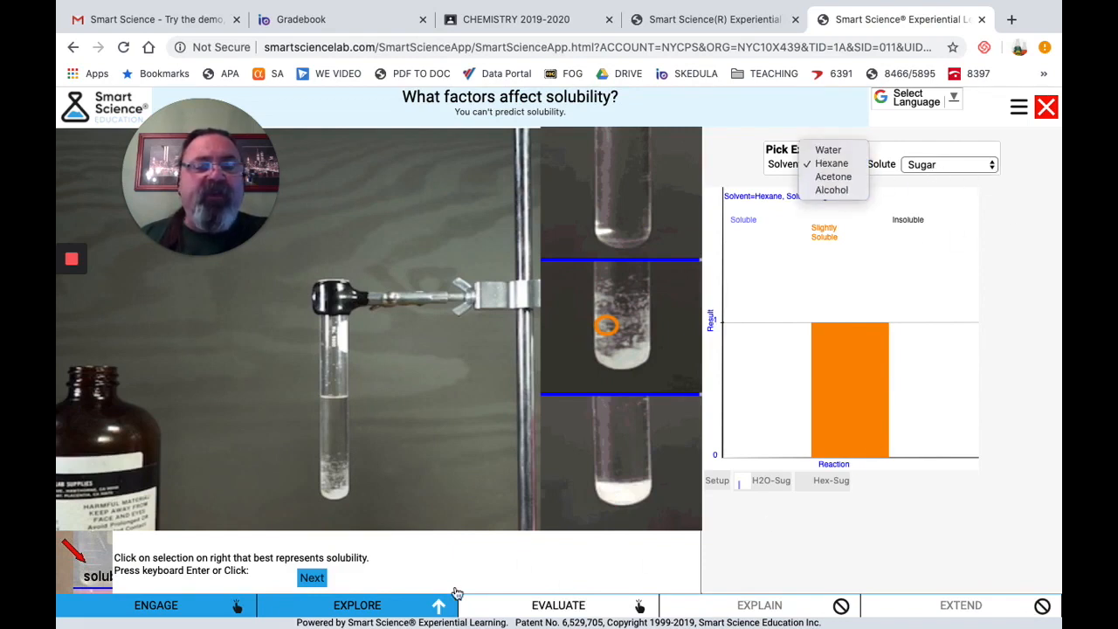
pyautogui.click(832, 164)
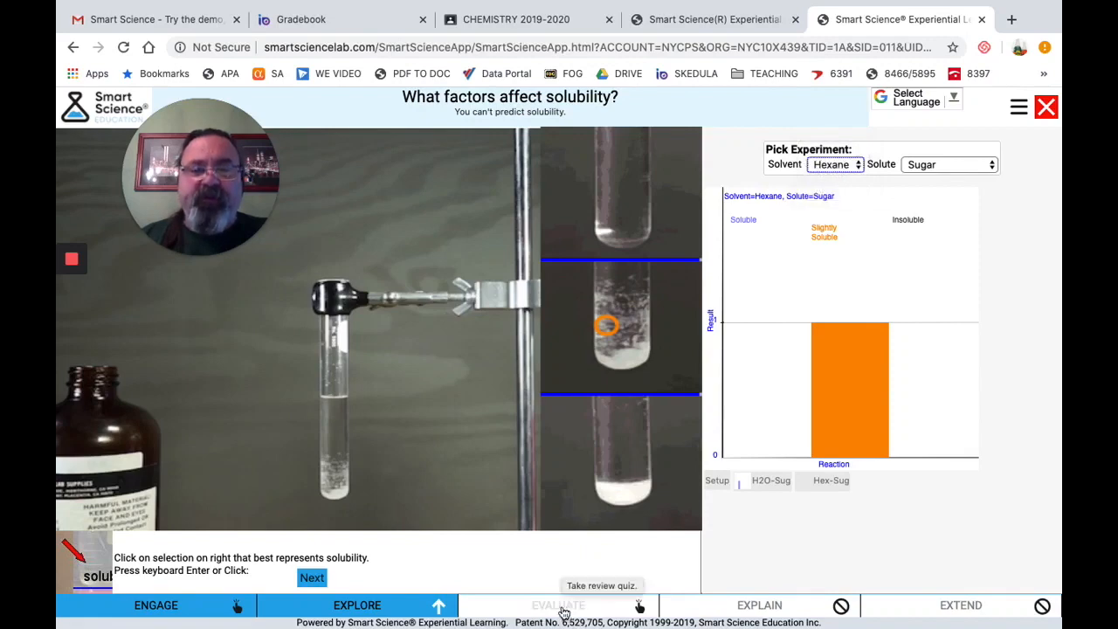
# Answer the Evaluate review quiz, submit it for grading, and close the graded review.
pyautogui.click(555, 605)
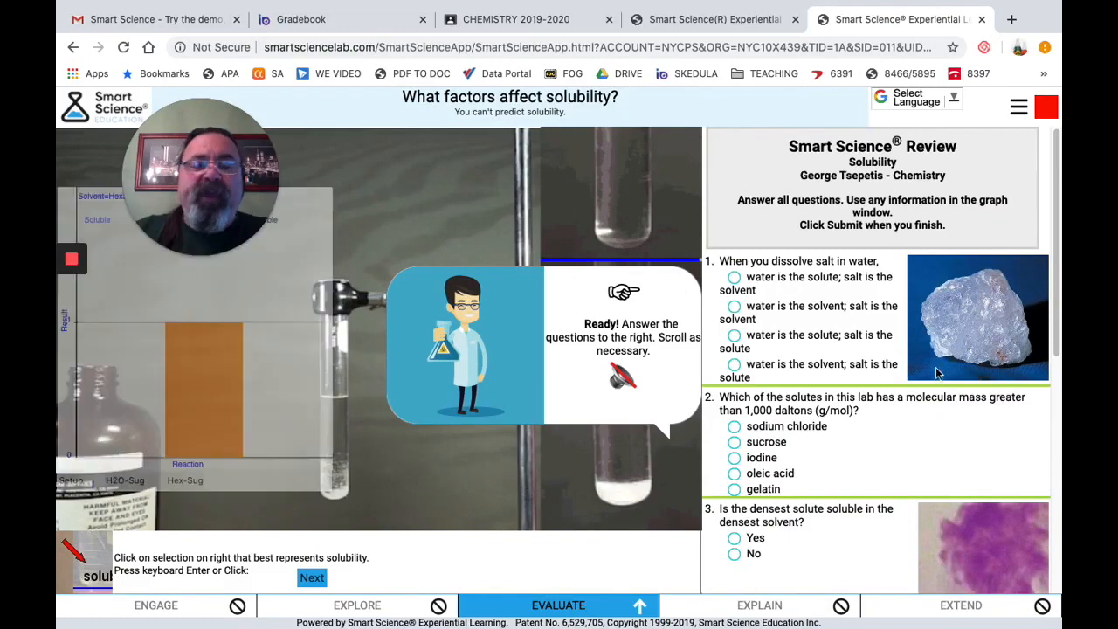
pyautogui.click(734, 276)
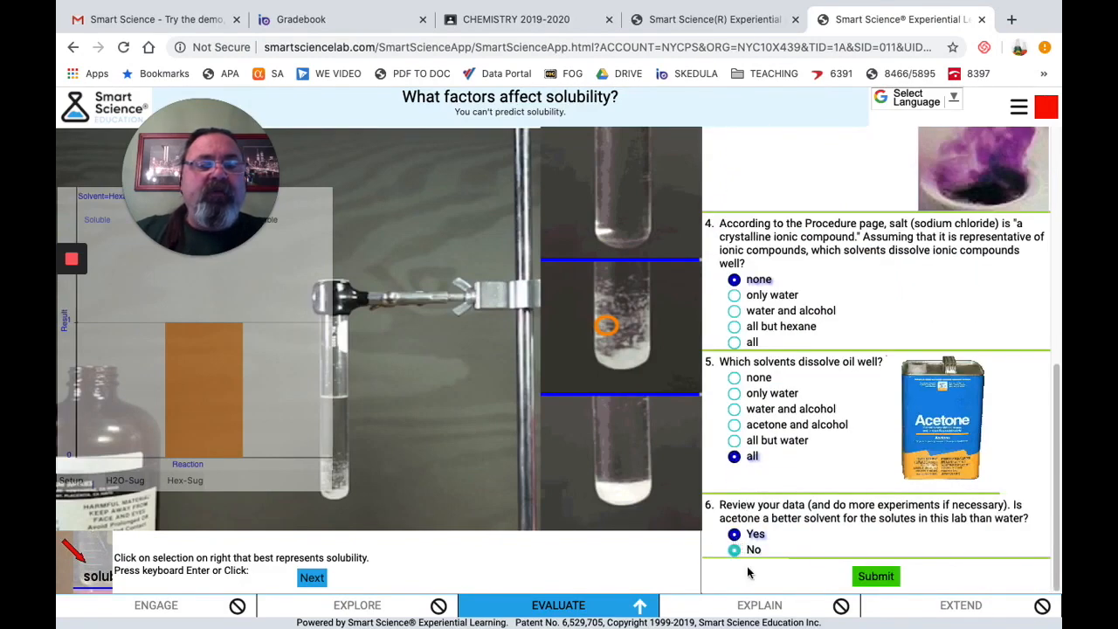
pyautogui.click(876, 576)
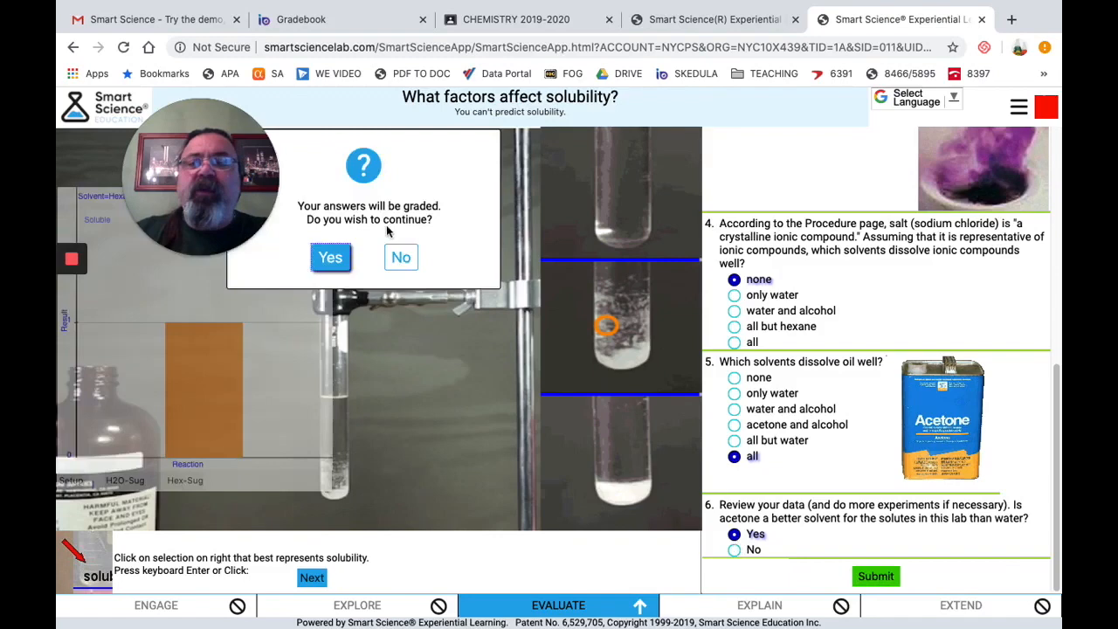
pyautogui.click(330, 257)
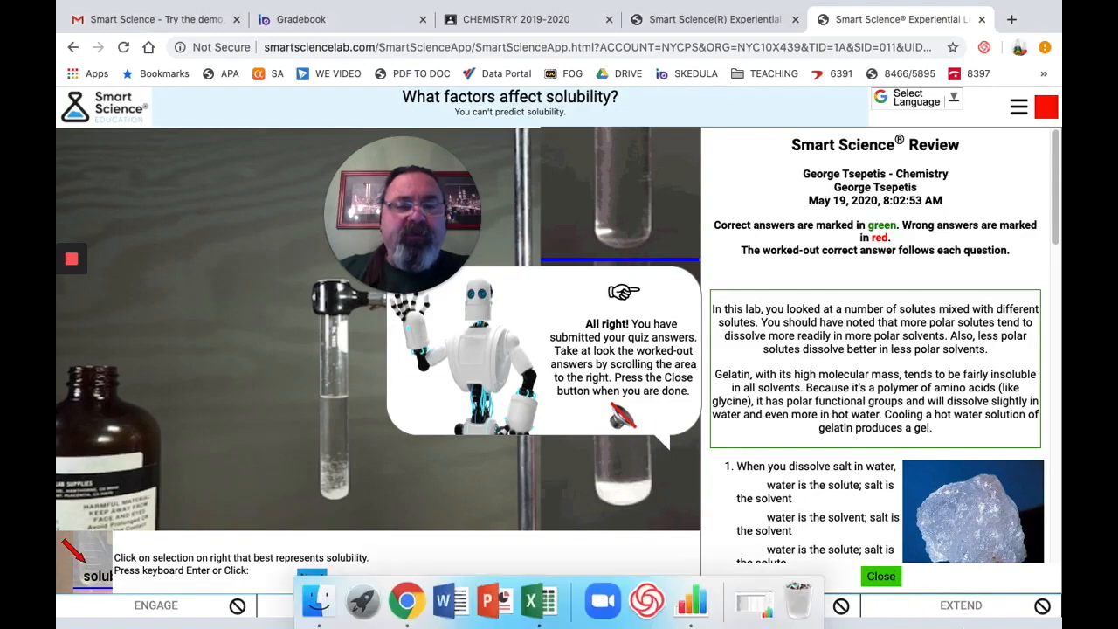
pyautogui.click(879, 577)
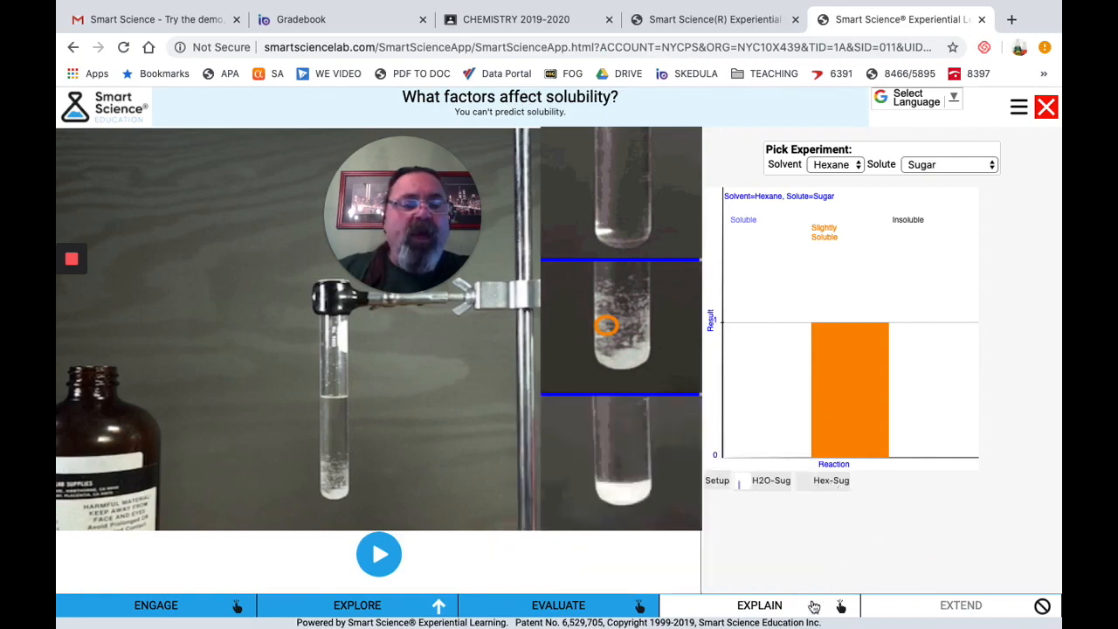
# Enter 'cvwsfxcSvc' in the report's Conclusions box and submit it for grading.
pyautogui.click(759, 605)
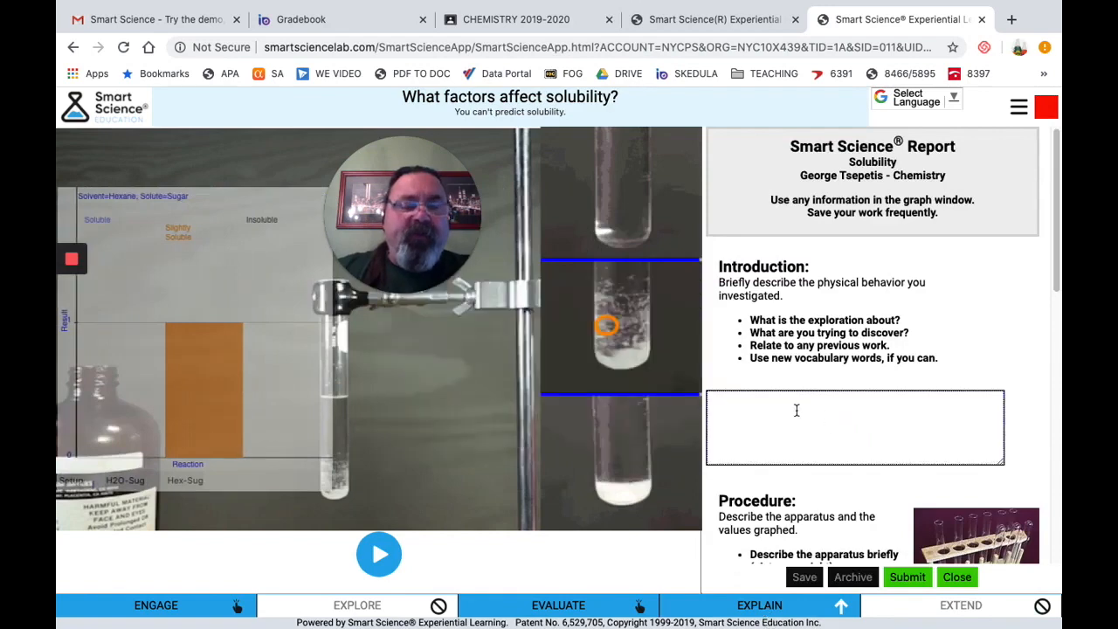
pyautogui.scroll(-3)
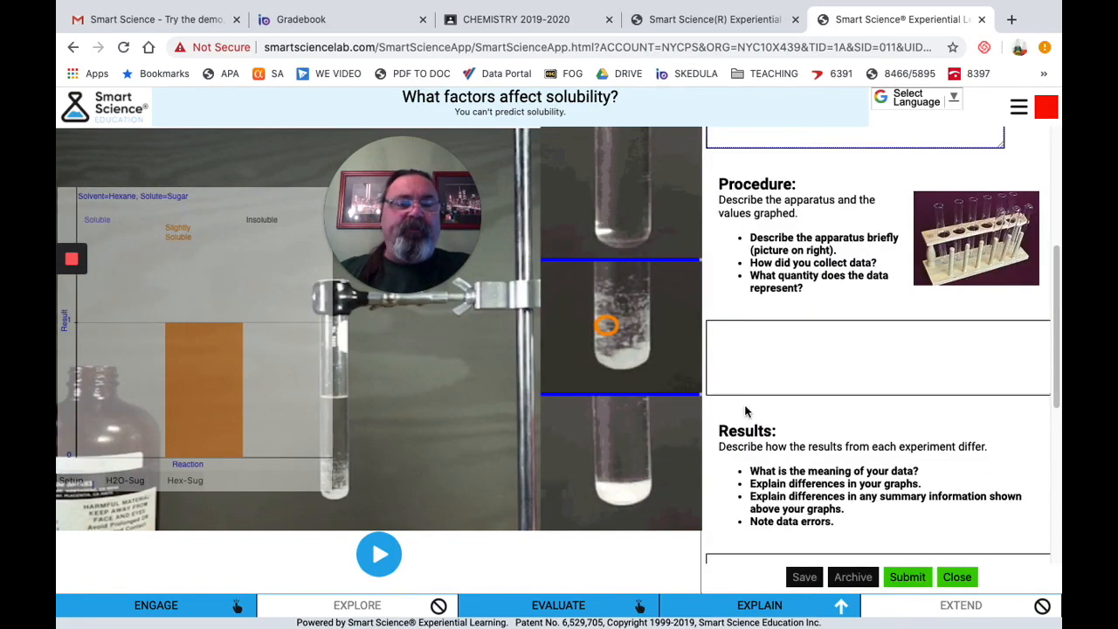
pyautogui.scroll(-3)
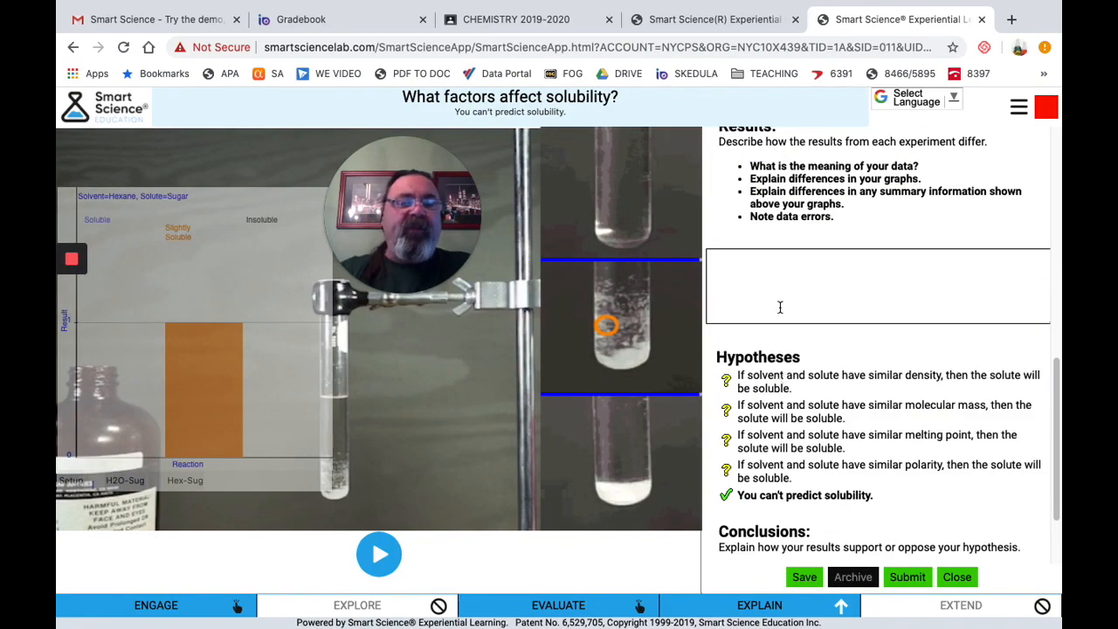
pyautogui.scroll(-3)
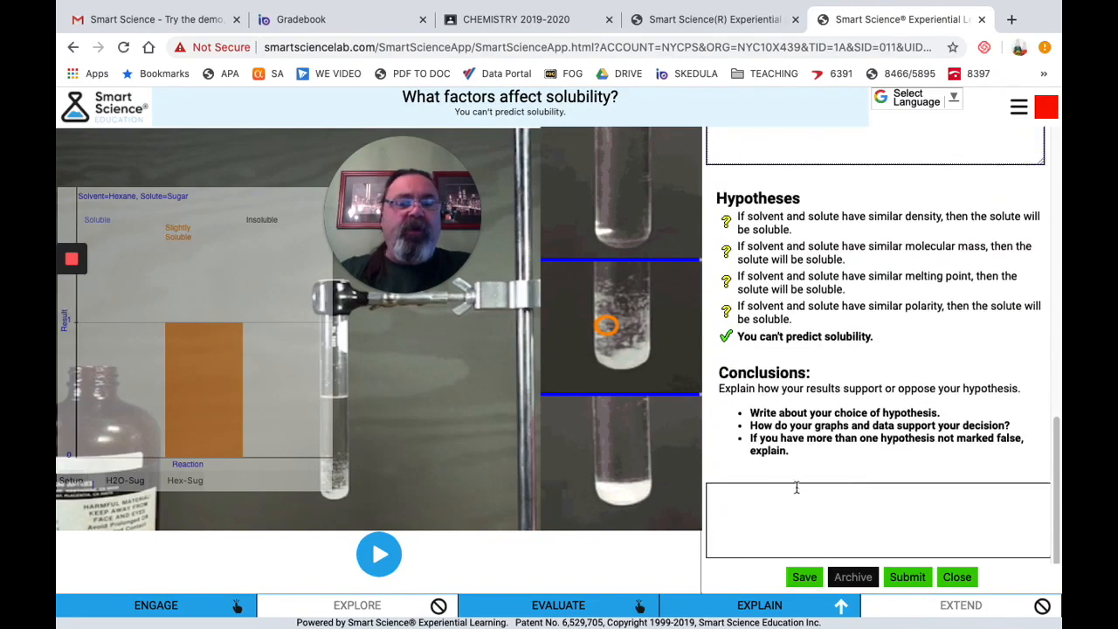
pyautogui.write('cvwsfxcSvc')
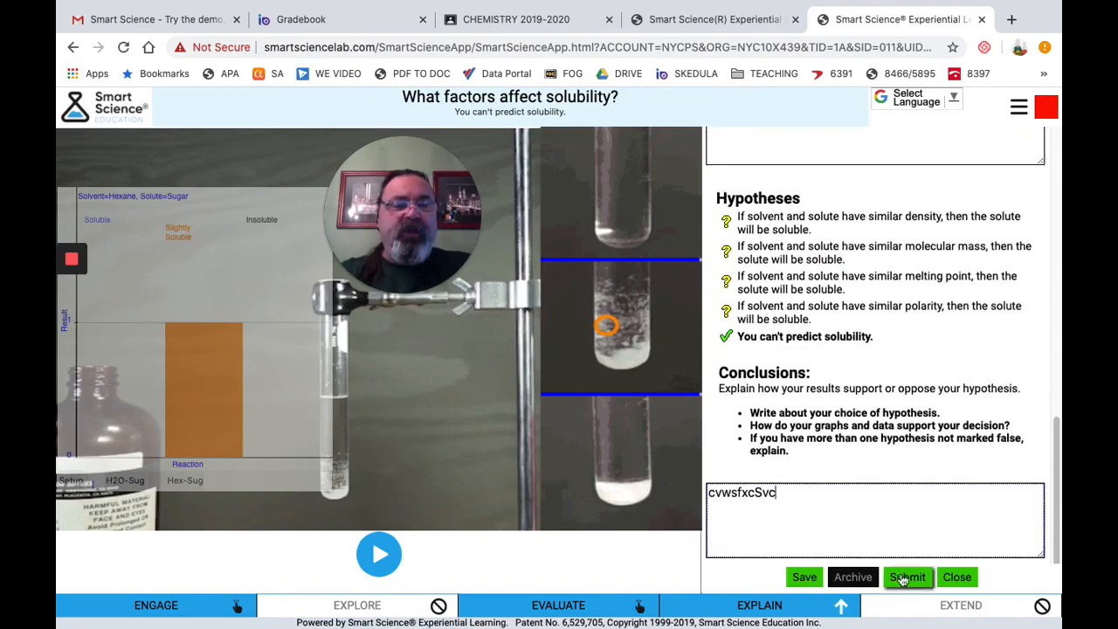
pyautogui.click(908, 576)
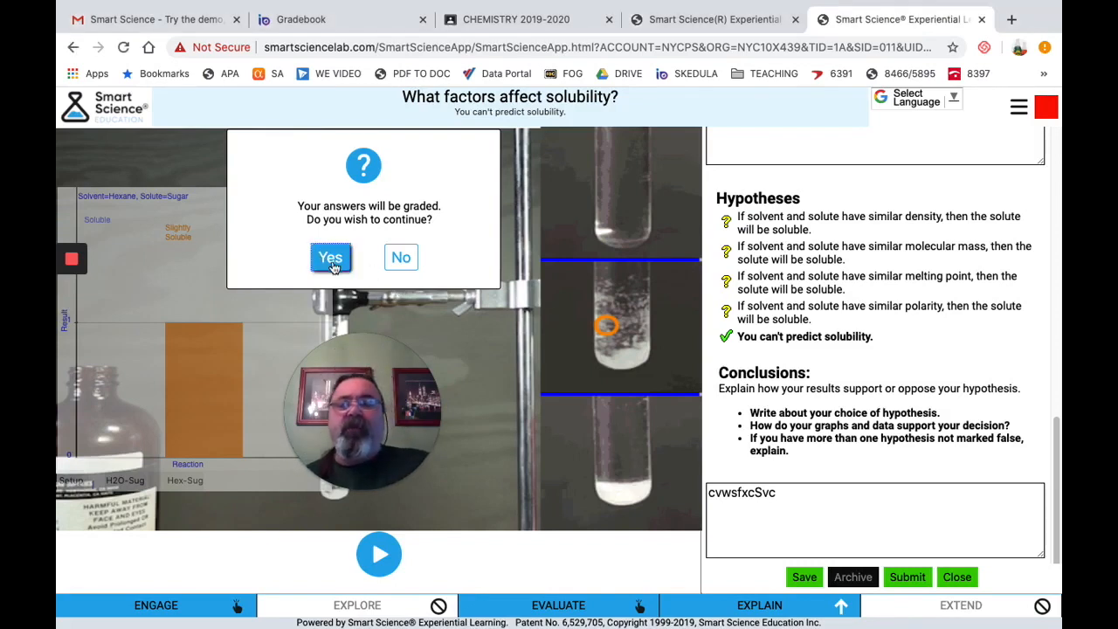
pyautogui.click(330, 257)
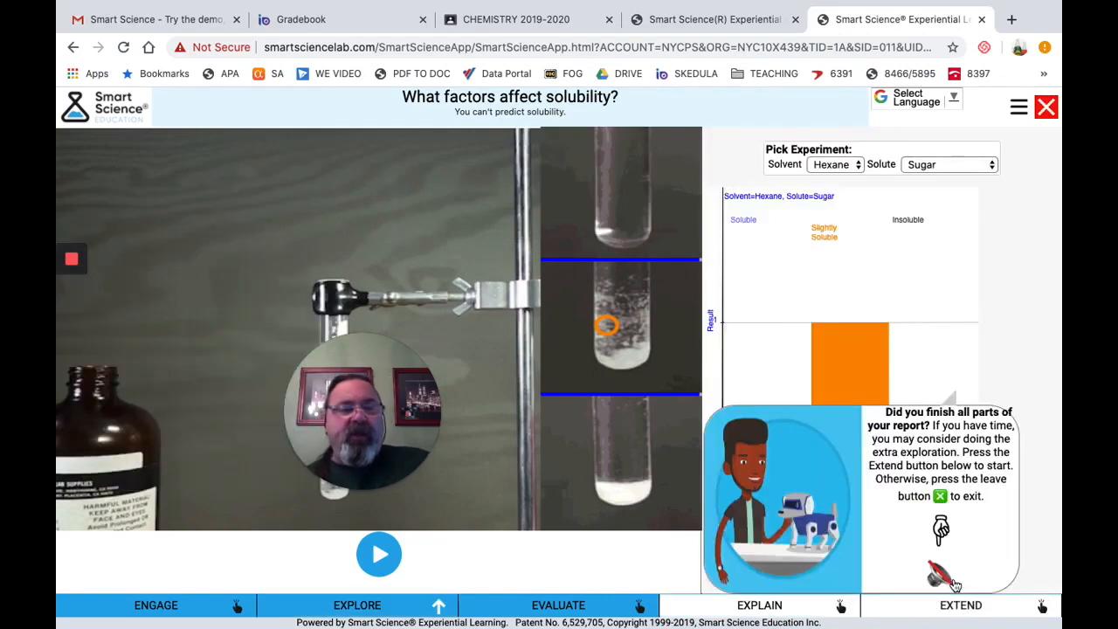
pyautogui.moveTo(987, 465)
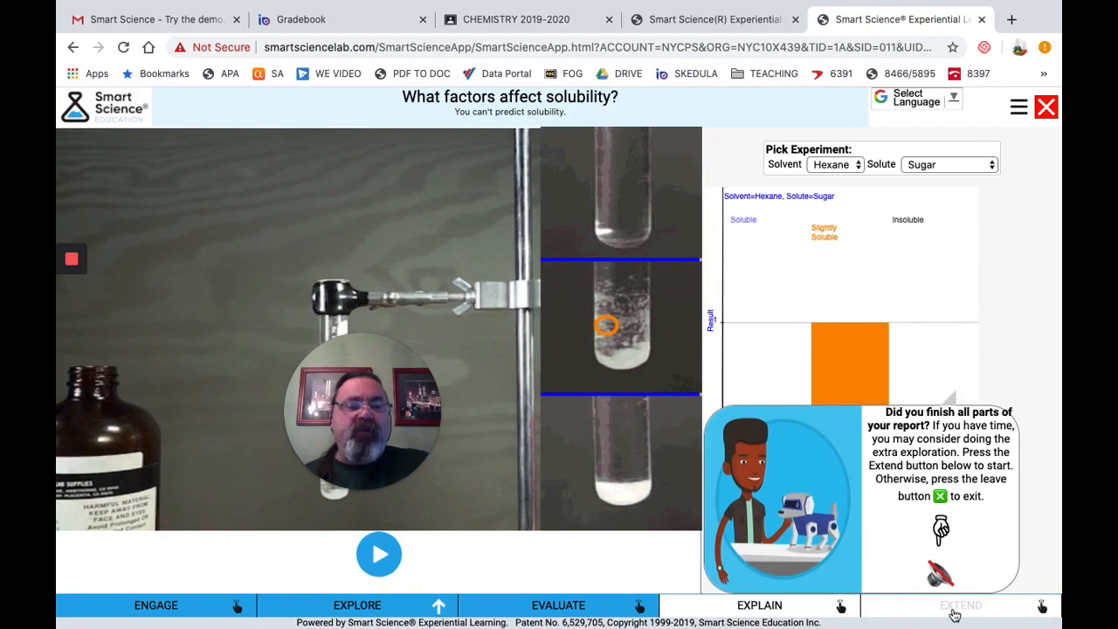
# View the Extend exploration report with its further-explorations prompts, Results and Conclusions boxes.
pyautogui.click(972, 607)
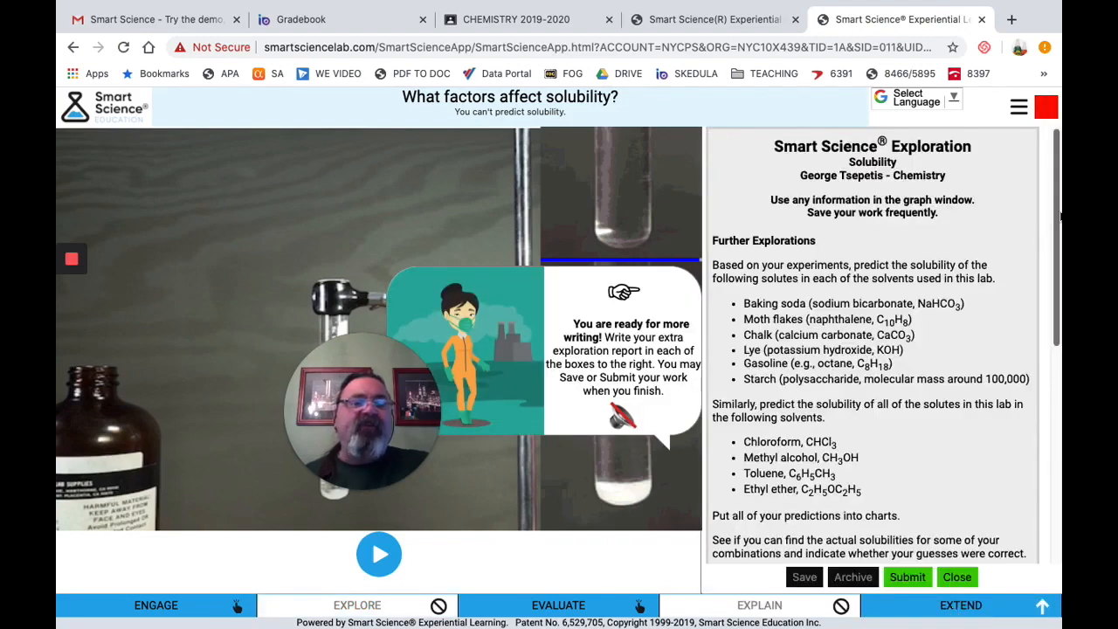
pyautogui.scroll(-3)
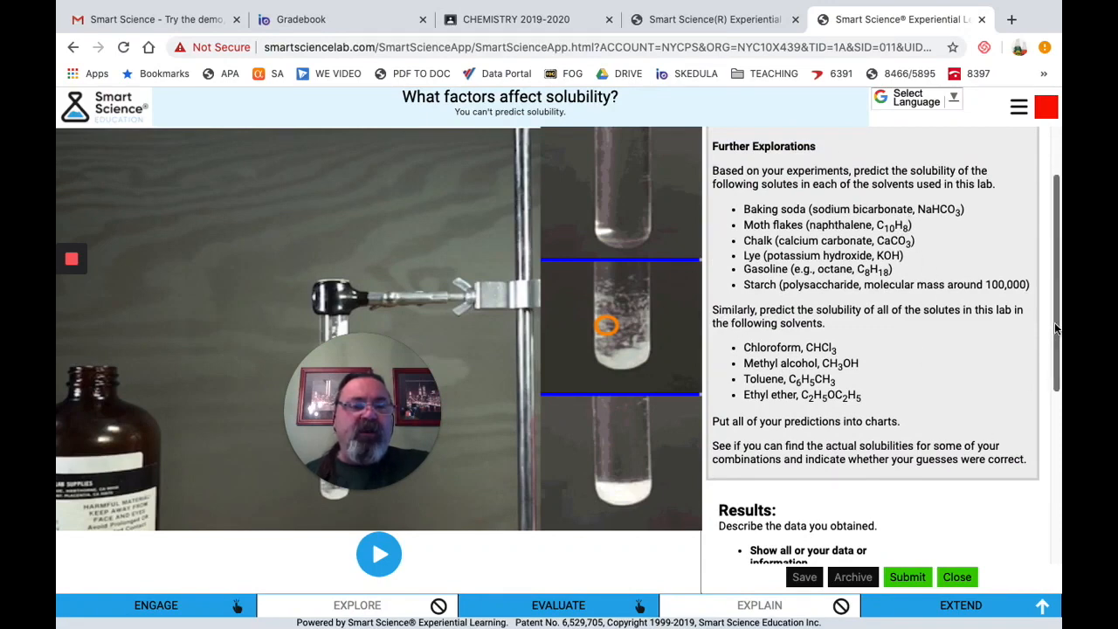
pyautogui.scroll(-3)
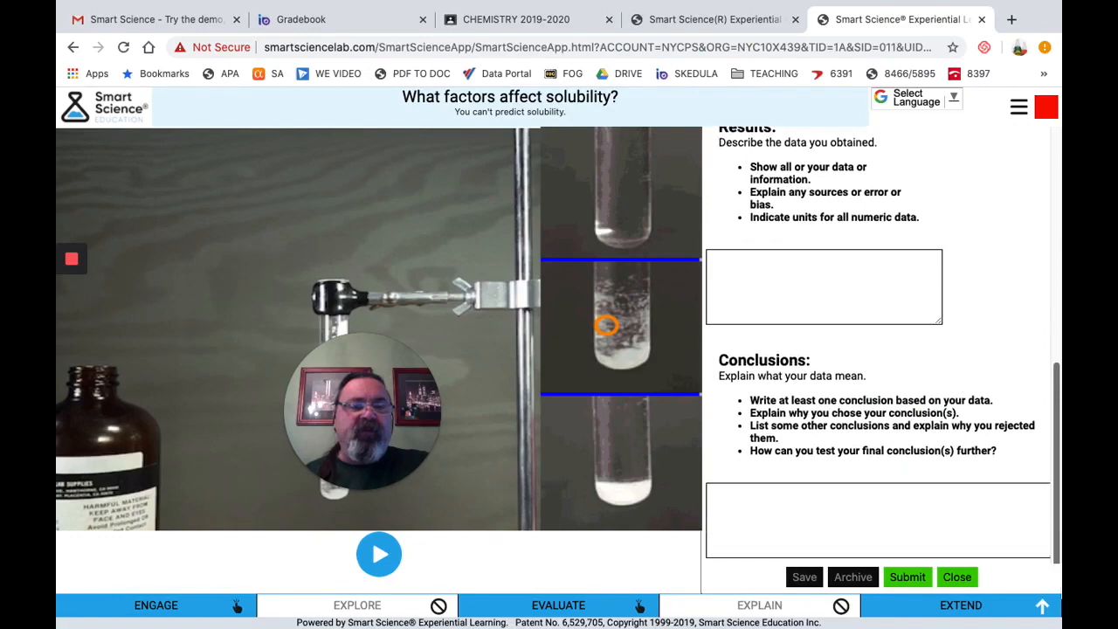
pyautogui.moveTo(823, 332)
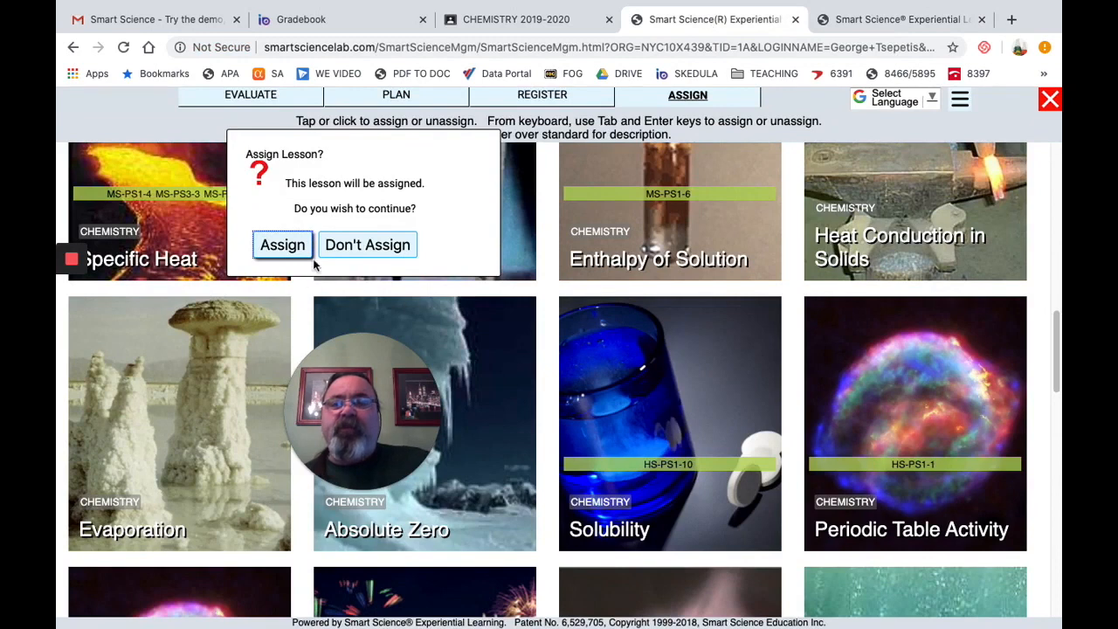
# Leave the lesson assignment prompt and bring up the Evaluate student grades page.
pyautogui.click(283, 245)
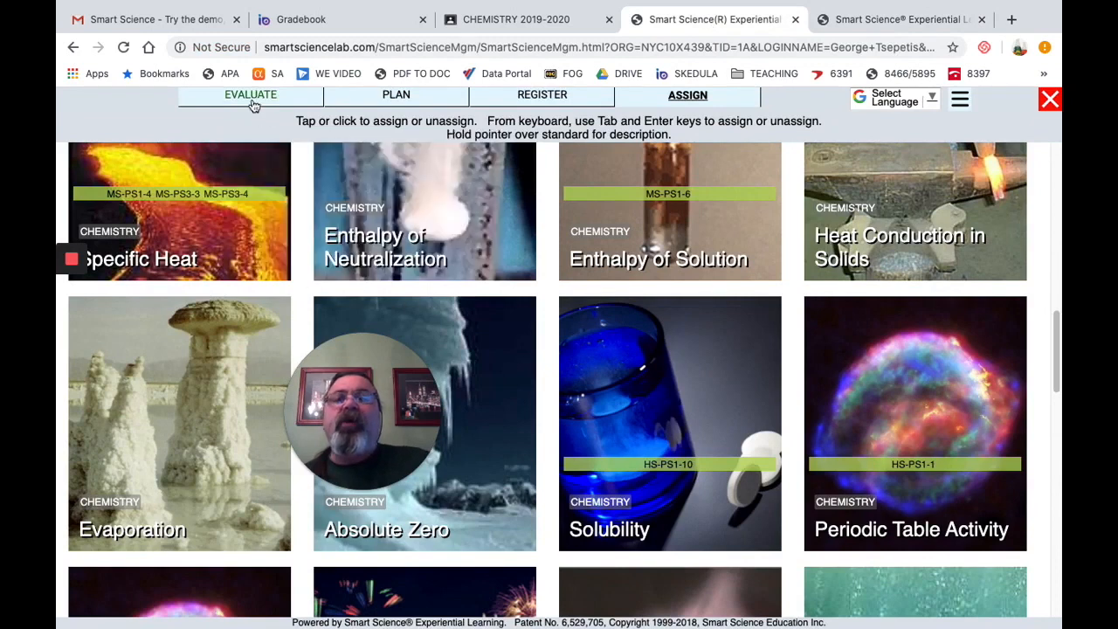
pyautogui.click(251, 95)
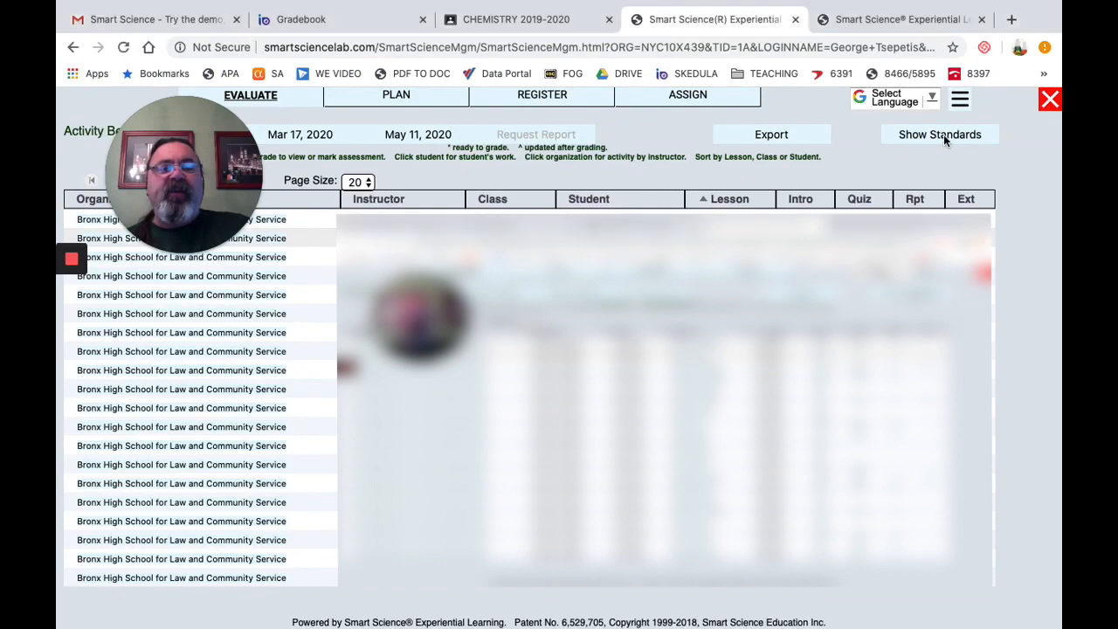
# Review a student's graded report, then export the activity report as a CSV file.
pyautogui.click(940, 133)
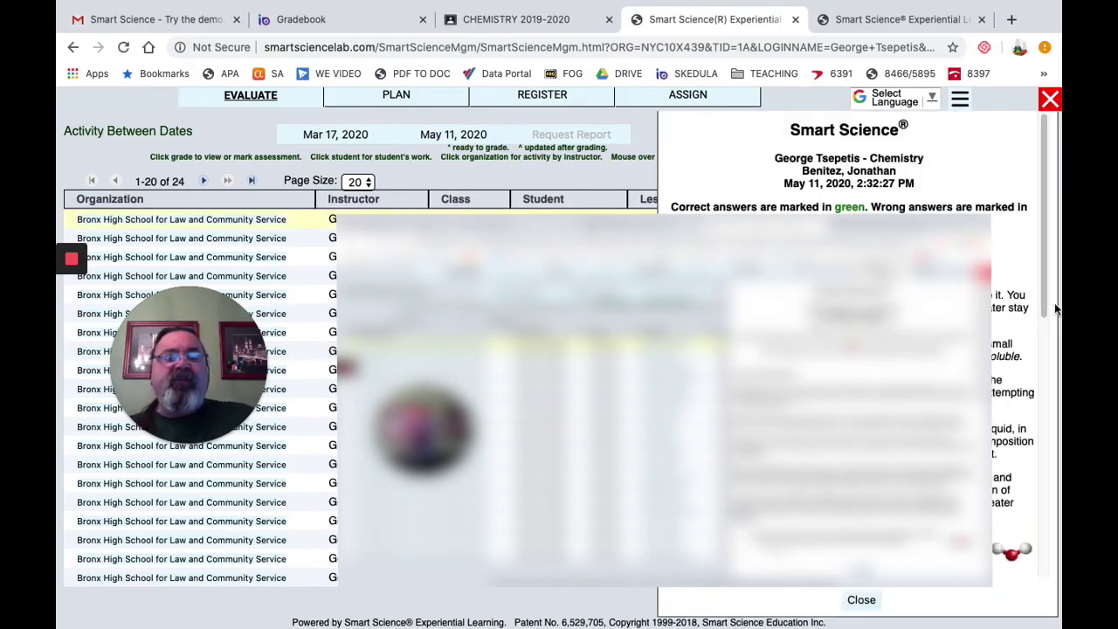
pyautogui.scroll(-3)
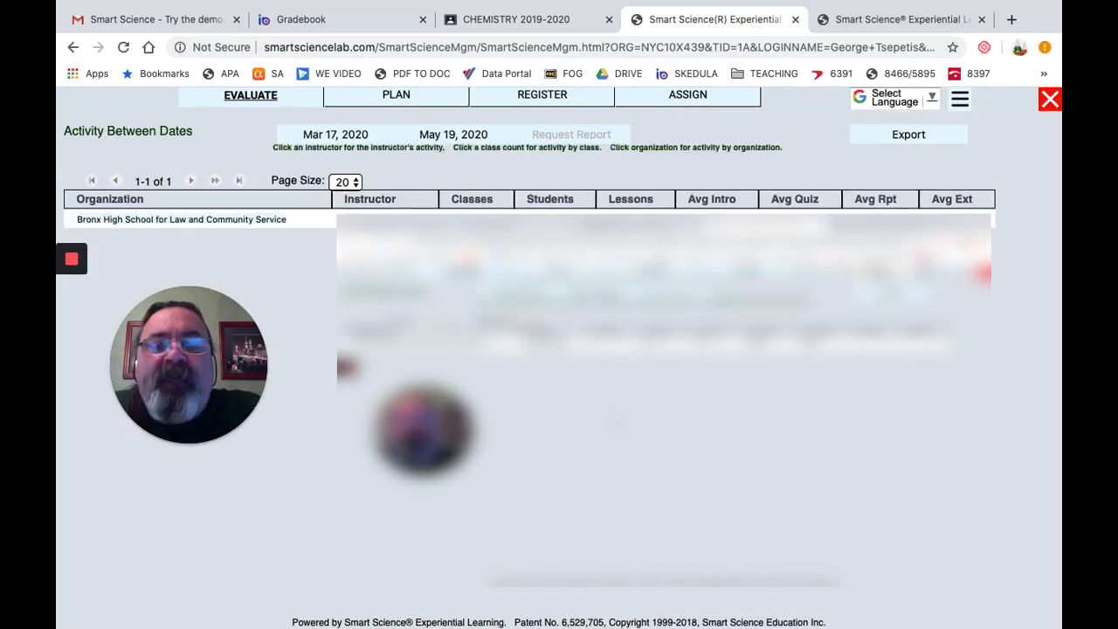
pyautogui.click(908, 133)
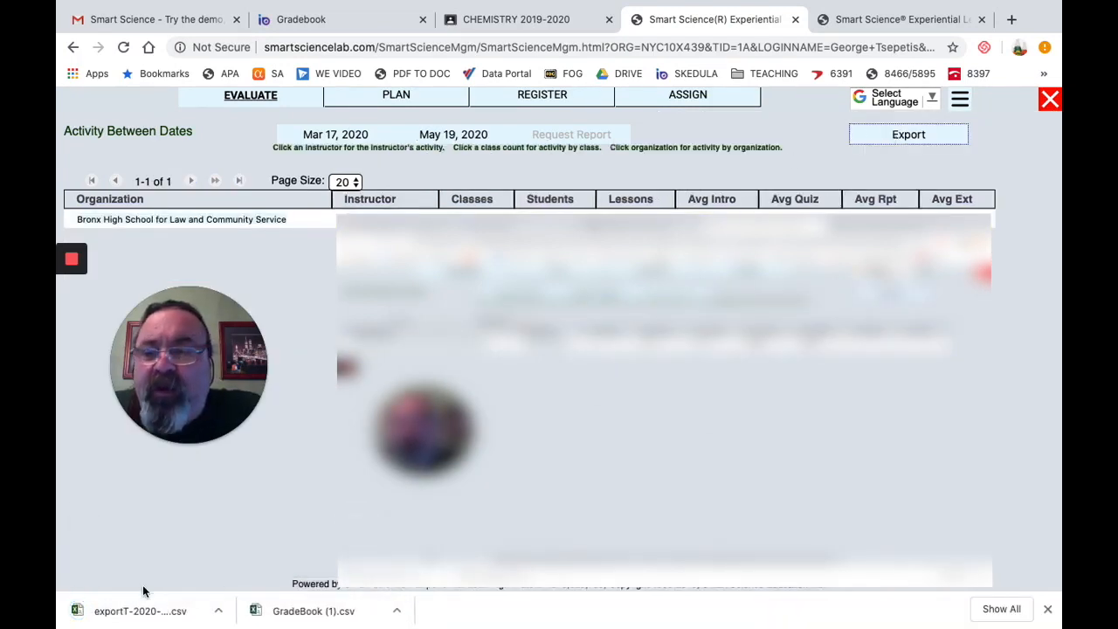